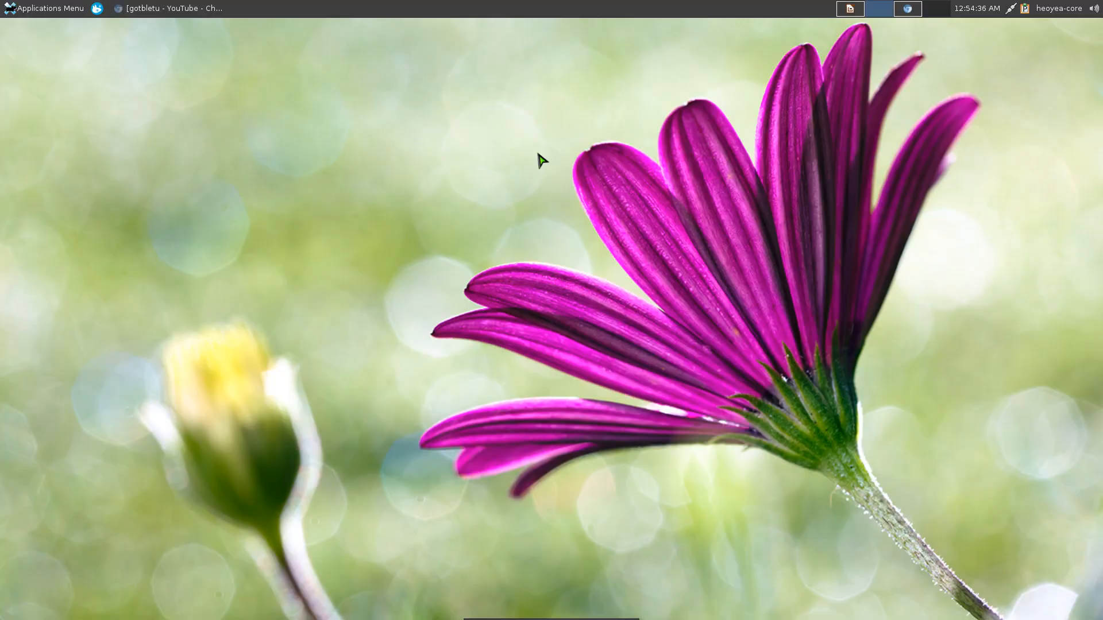
pyautogui.moveTo(211, 181)
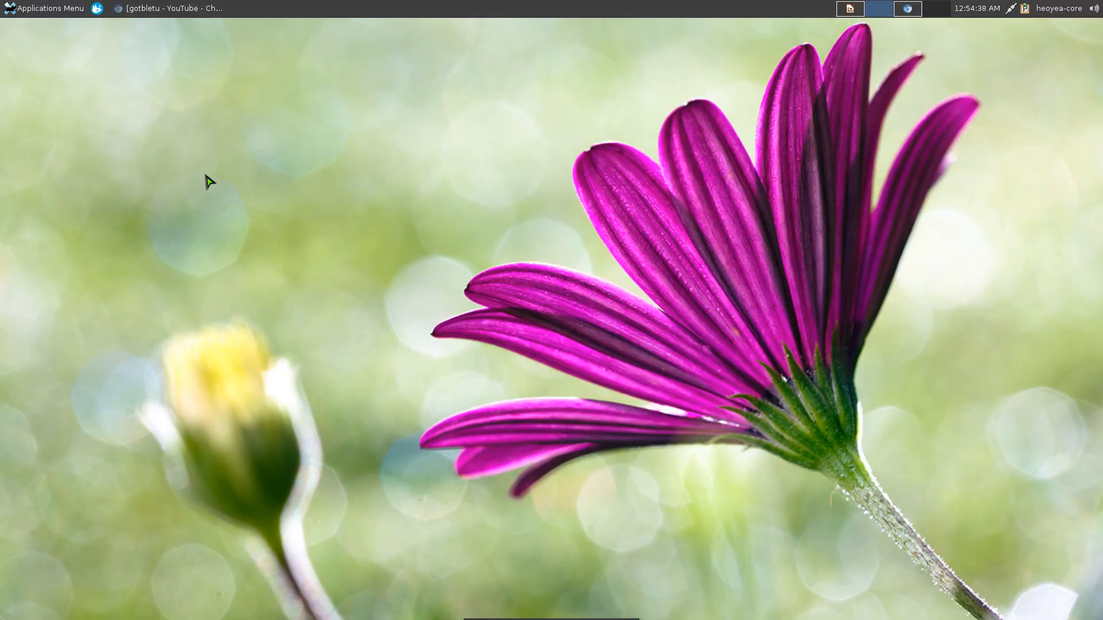
# Launch Mousepad from a Whisker Menu search for 'mo', then search 'libre w'.
pyautogui.click(46, 7)
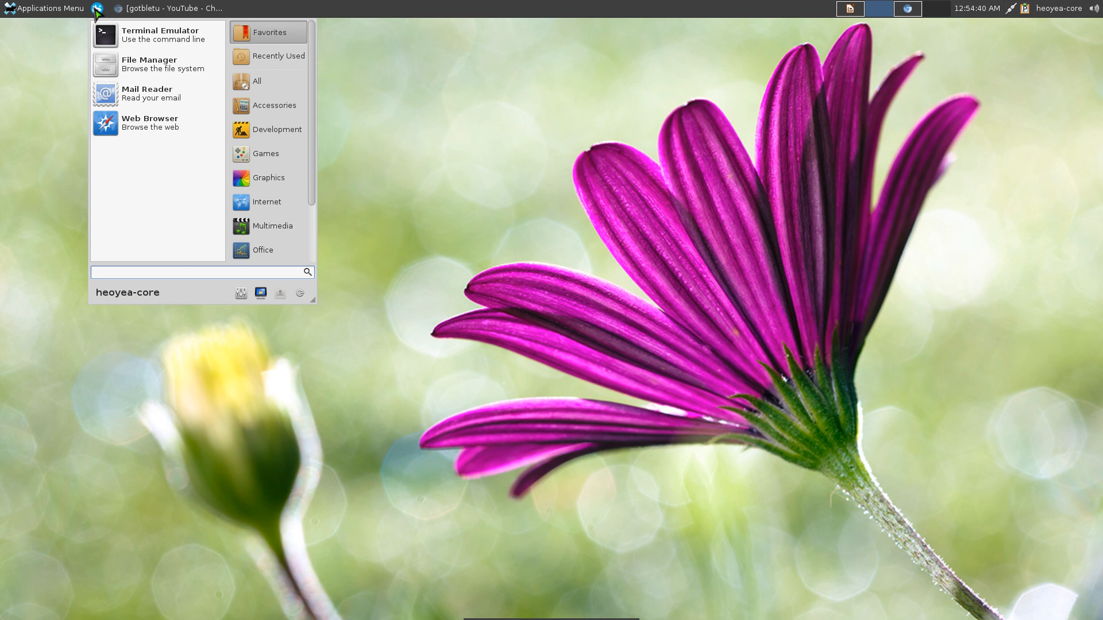
pyautogui.moveTo(170, 226)
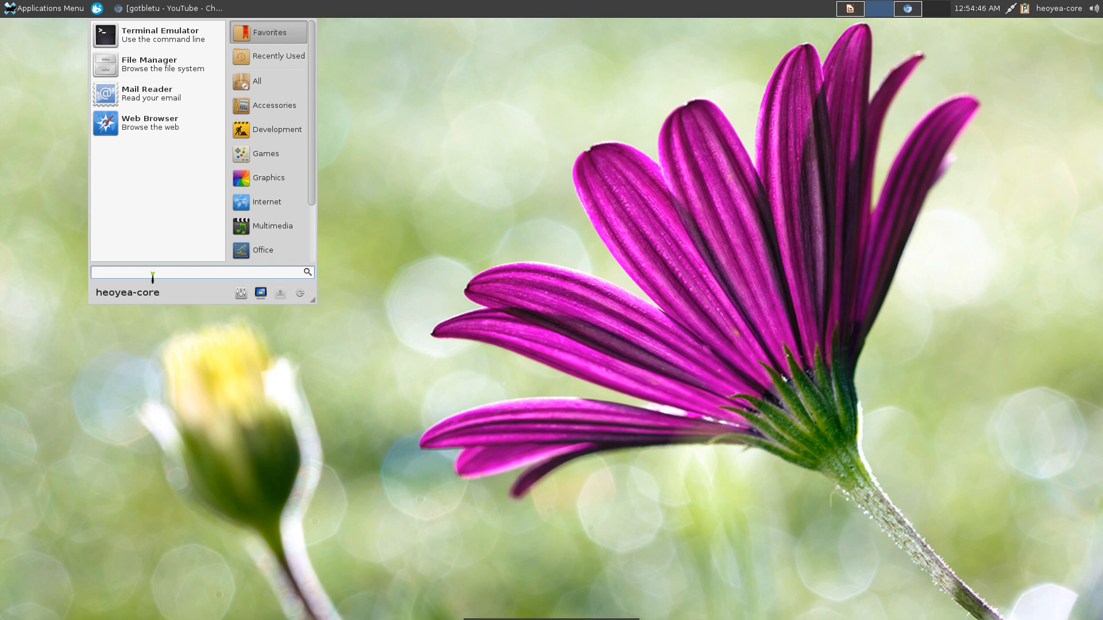
pyautogui.write('mouse')
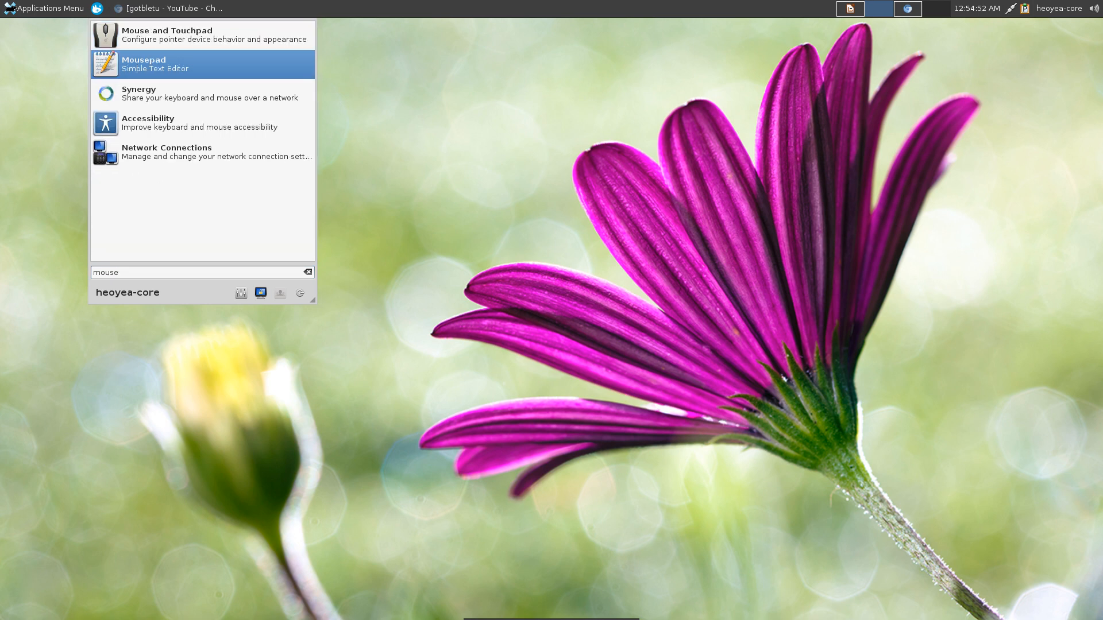
pyautogui.click(144, 64)
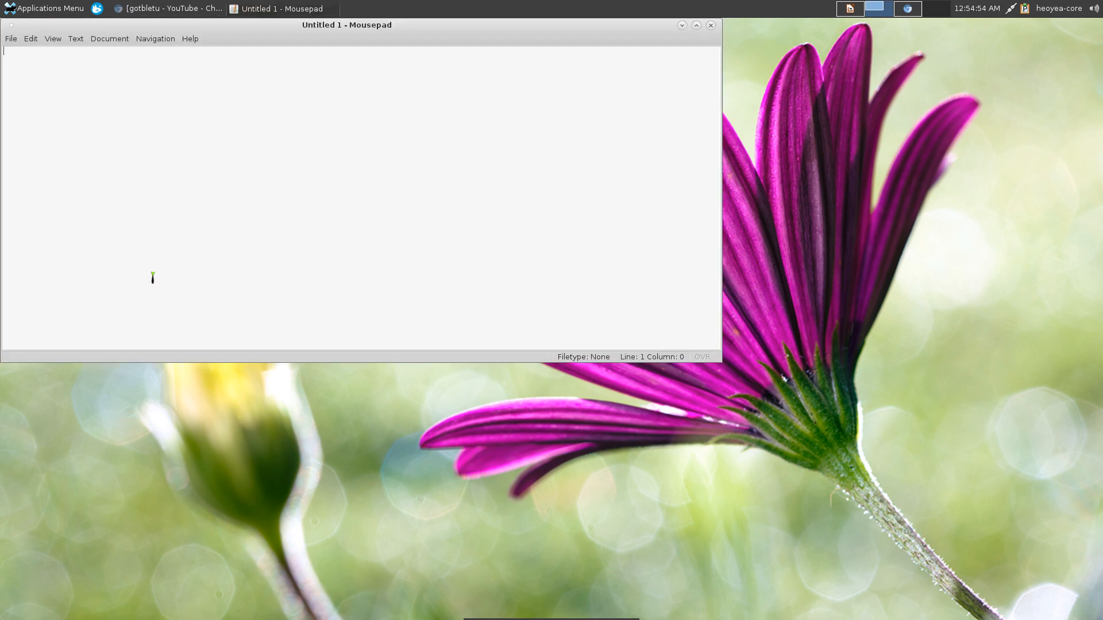
pyautogui.click(46, 7)
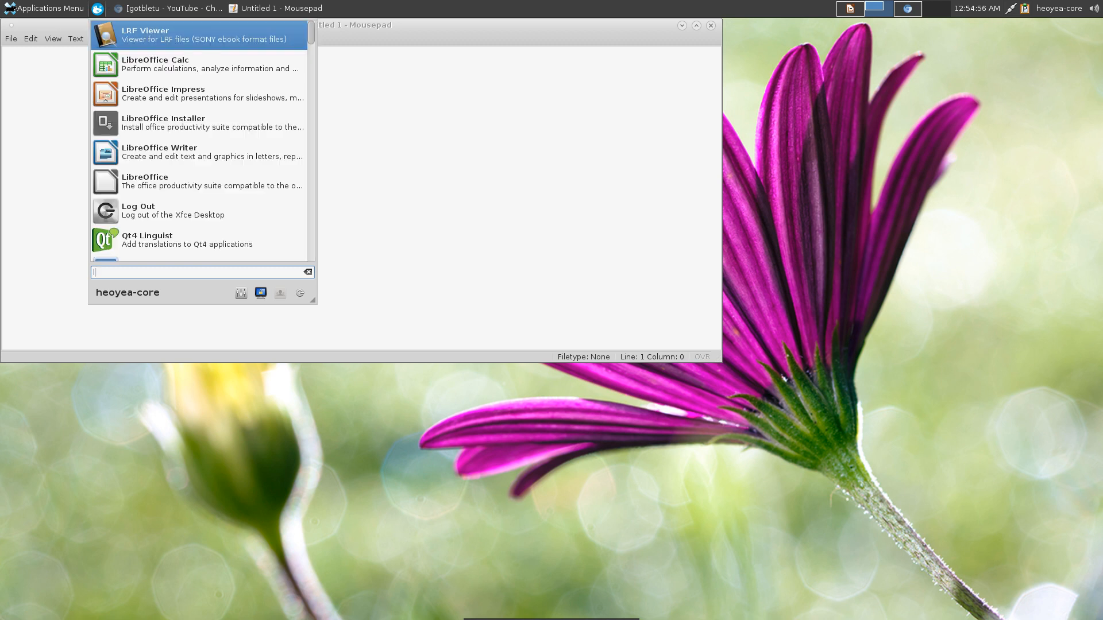
pyautogui.write('libre w')
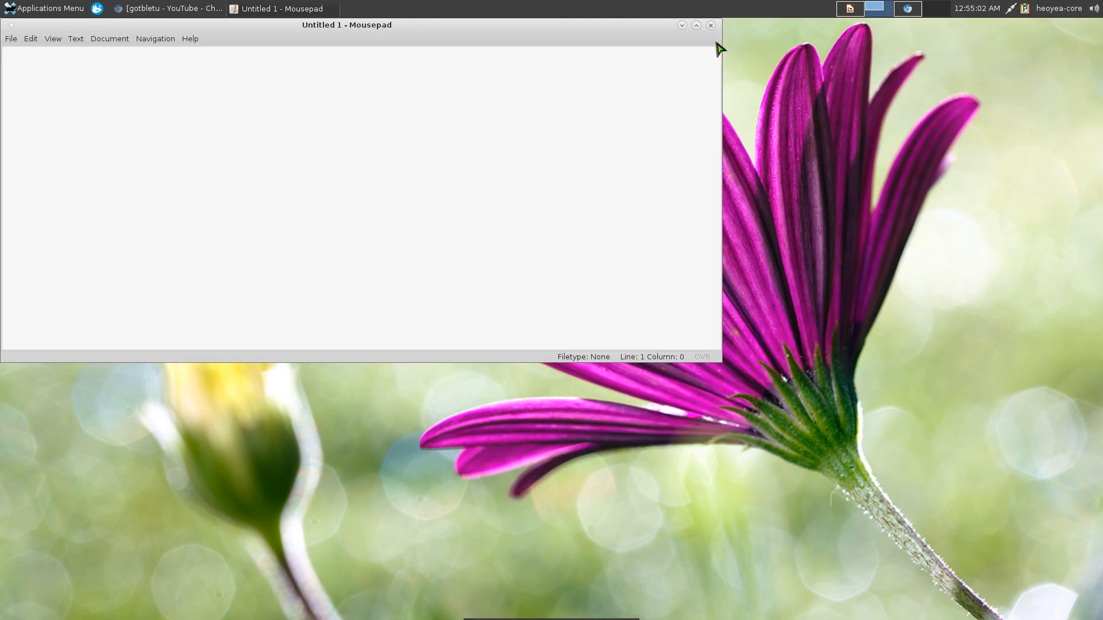
# Close the empty Mousepad window.
pyautogui.click(46, 8)
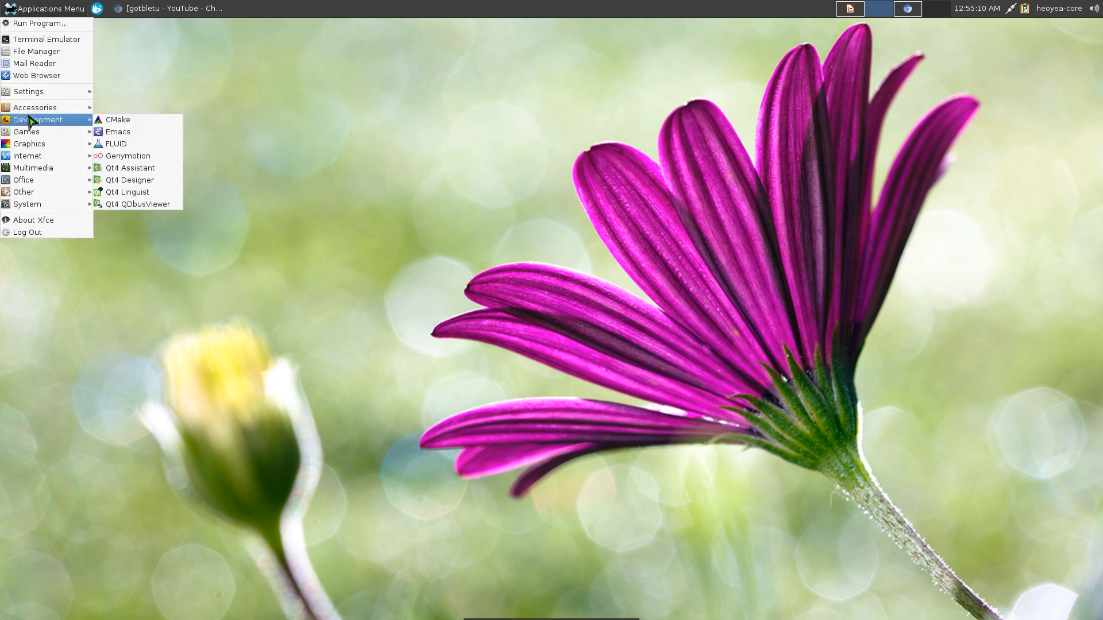
pyautogui.moveTo(34, 107)
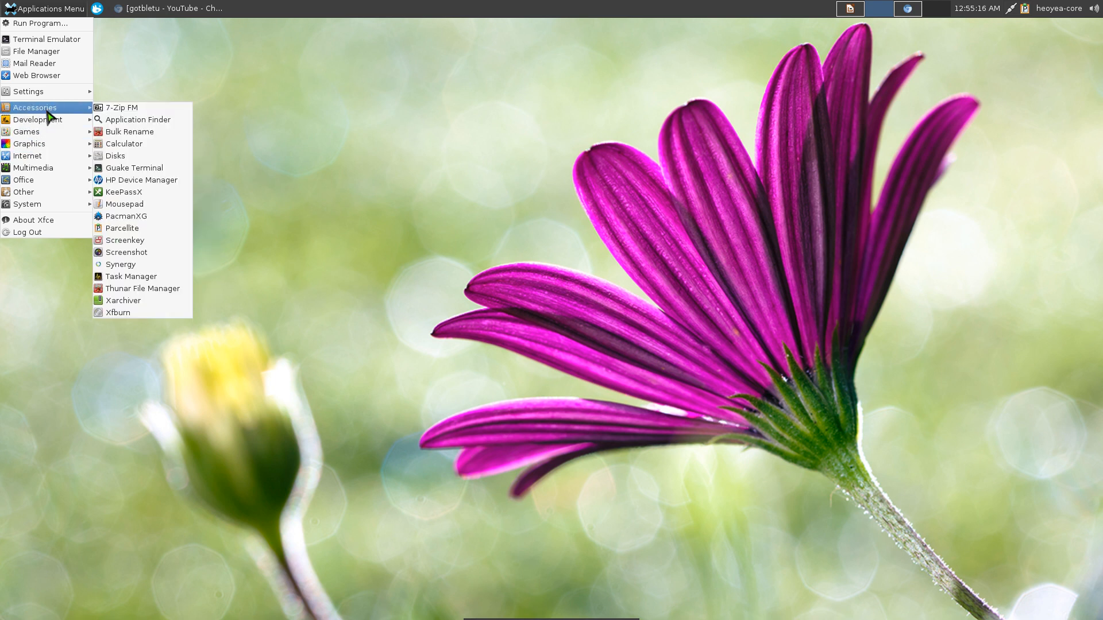
pyautogui.moveTo(26, 156)
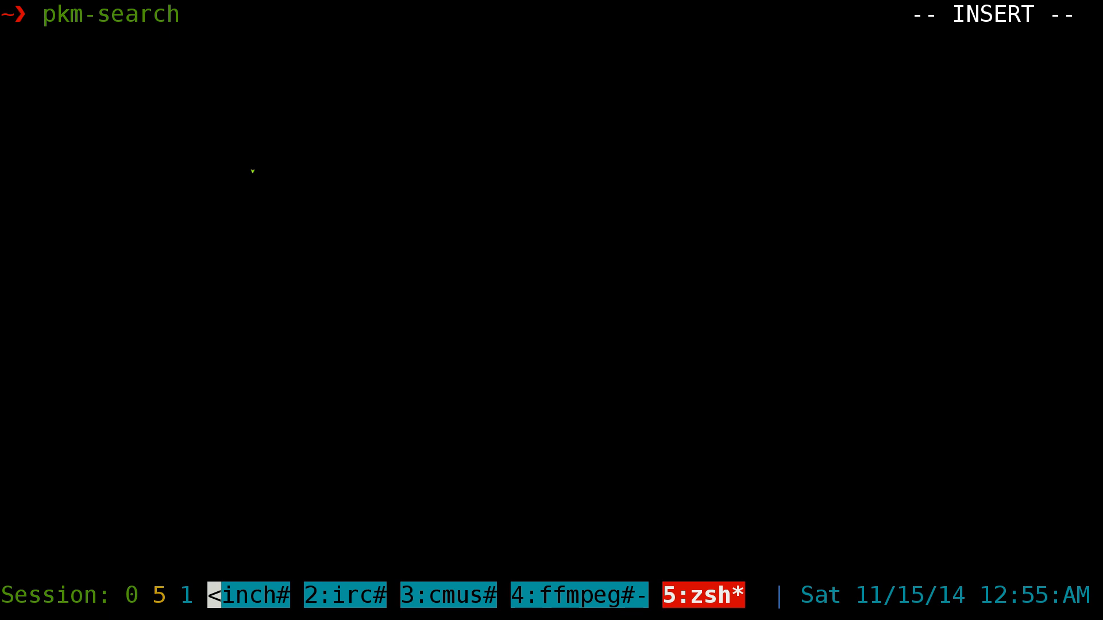
# Enter the pkm-search query 'whish' for the Whisker Menu package in the terminal.
pyautogui.write('wh')
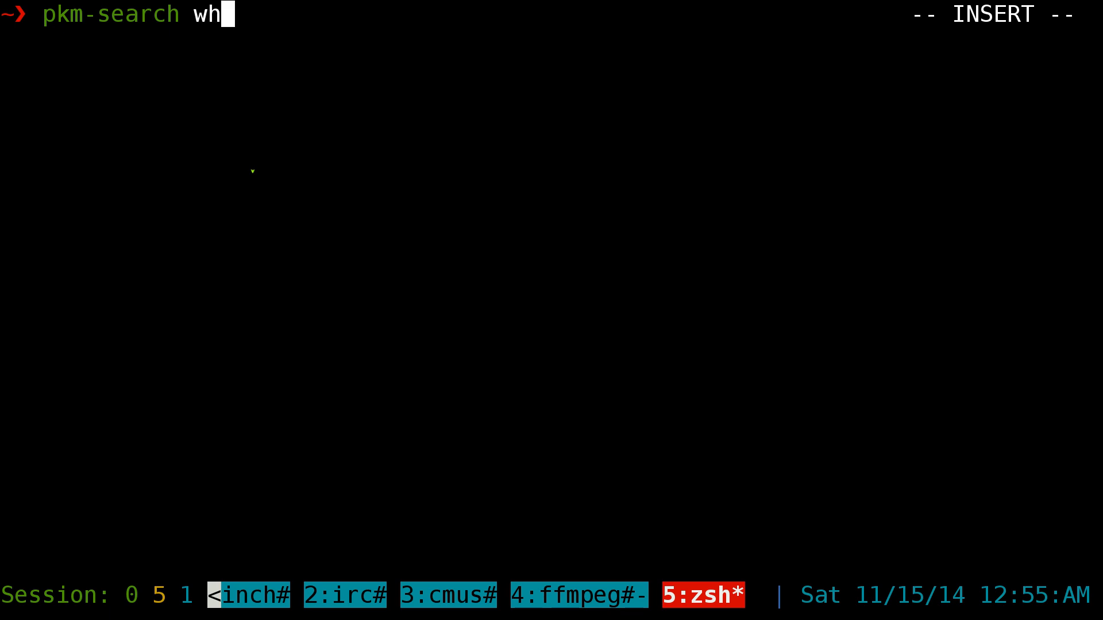
pyautogui.write('ish')
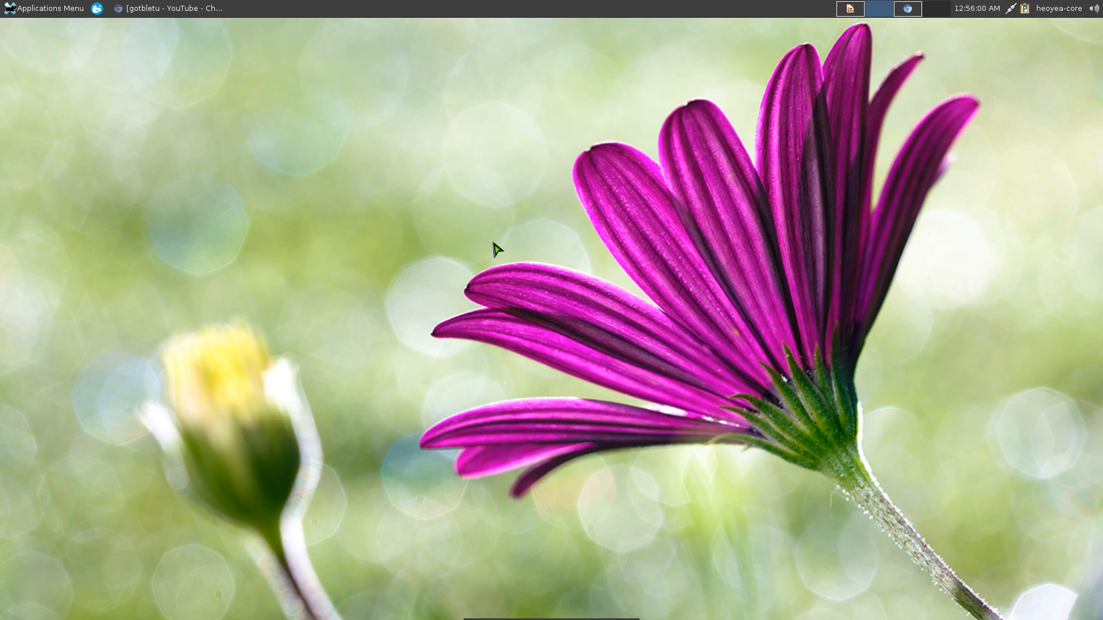
pyautogui.moveTo(558, 179)
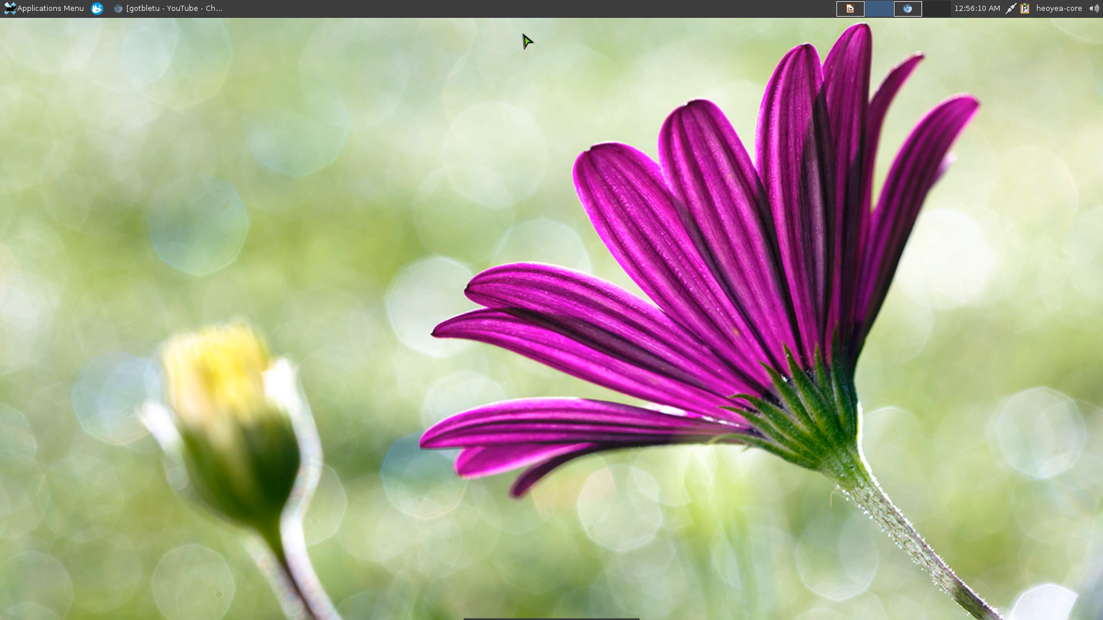
# Add the Whisker Menu item to the top panel through Add New Items, searching 'whis'.
pyautogui.rightClick(529, 14)
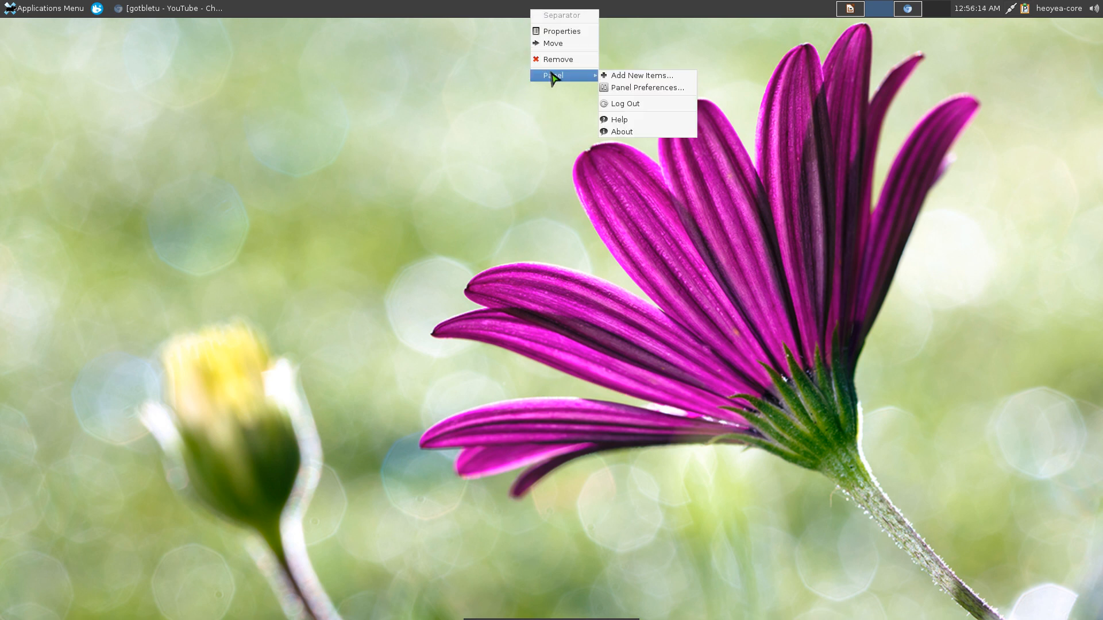
pyautogui.click(642, 75)
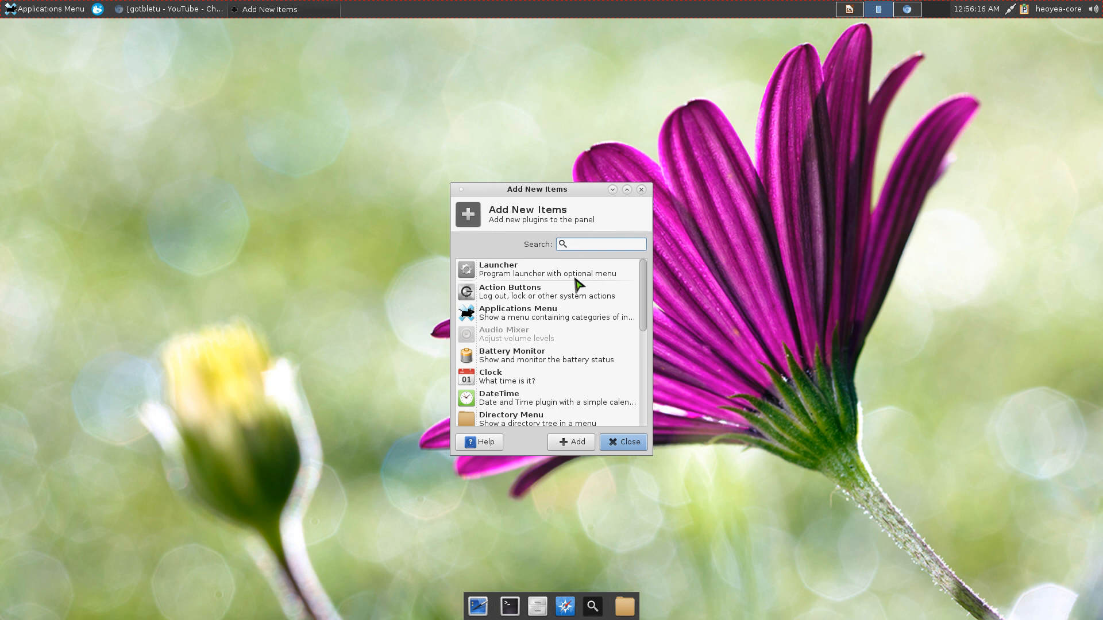
pyautogui.click(600, 243)
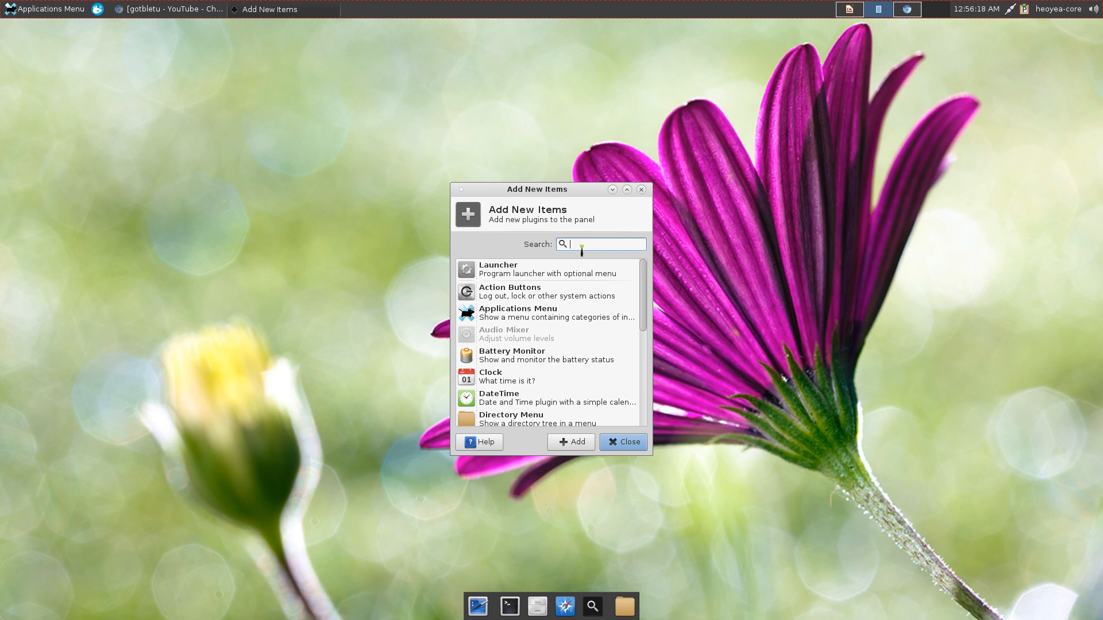
pyautogui.write('whis')
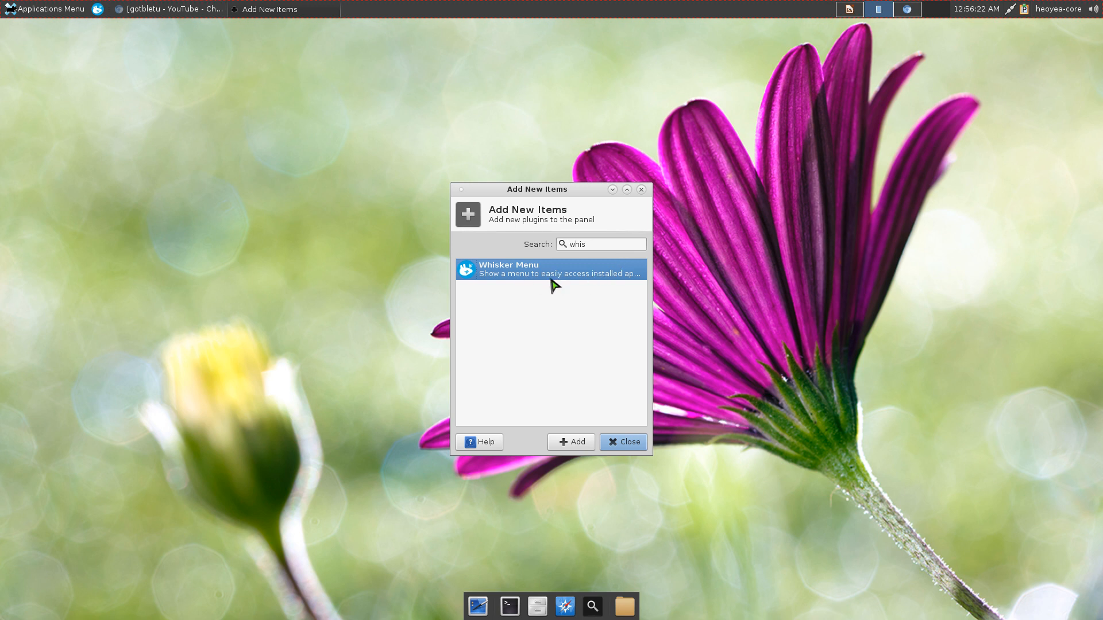
pyautogui.moveTo(518, 282)
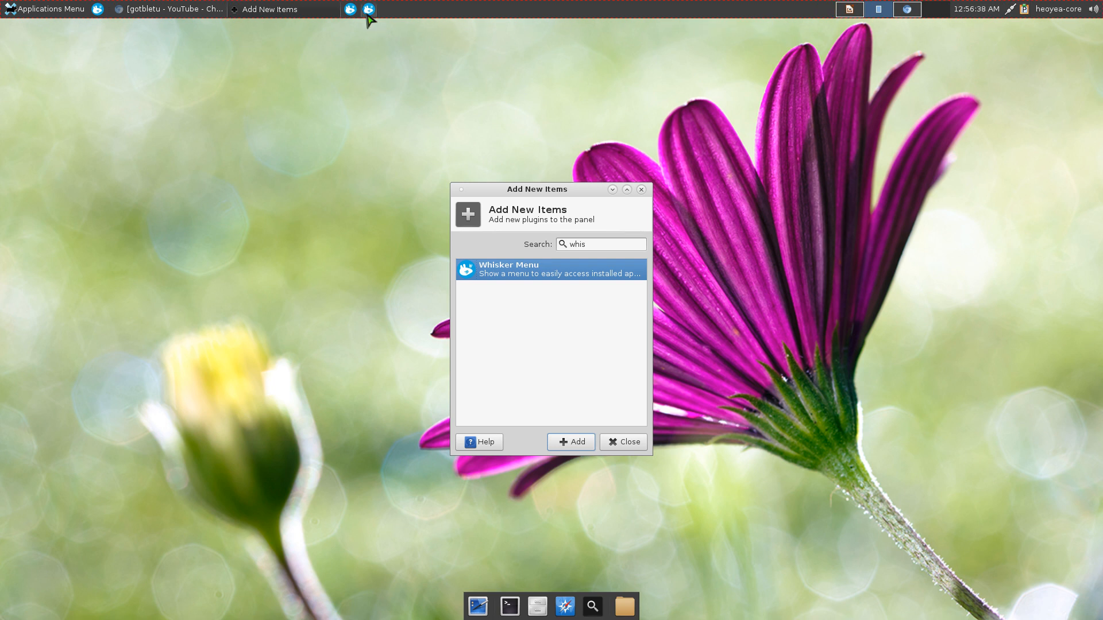
pyautogui.click(622, 442)
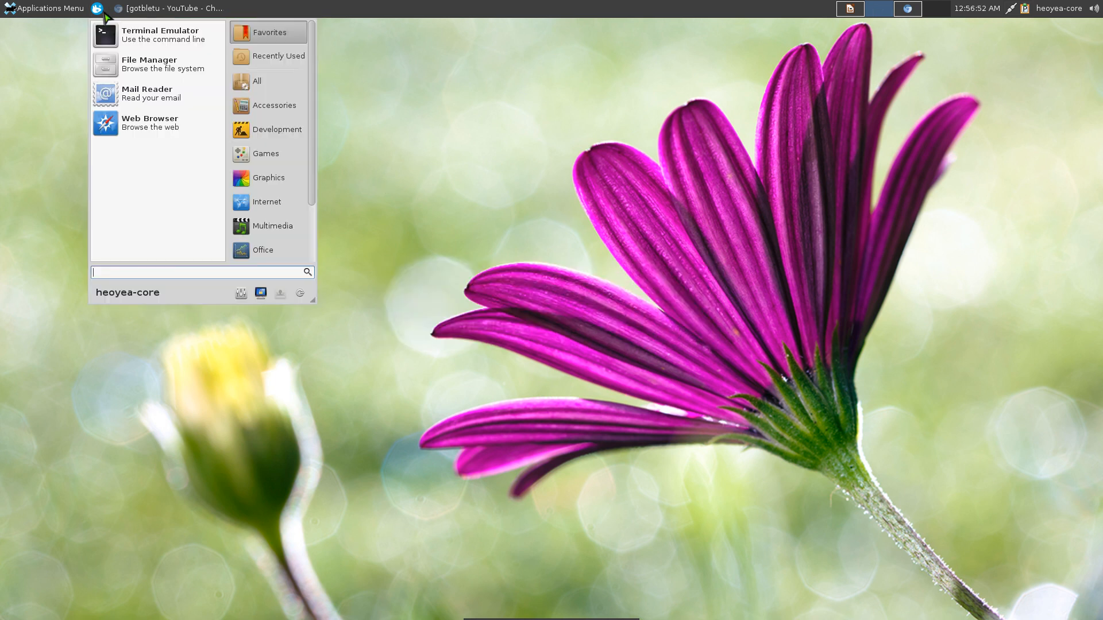
pyautogui.moveTo(159, 34)
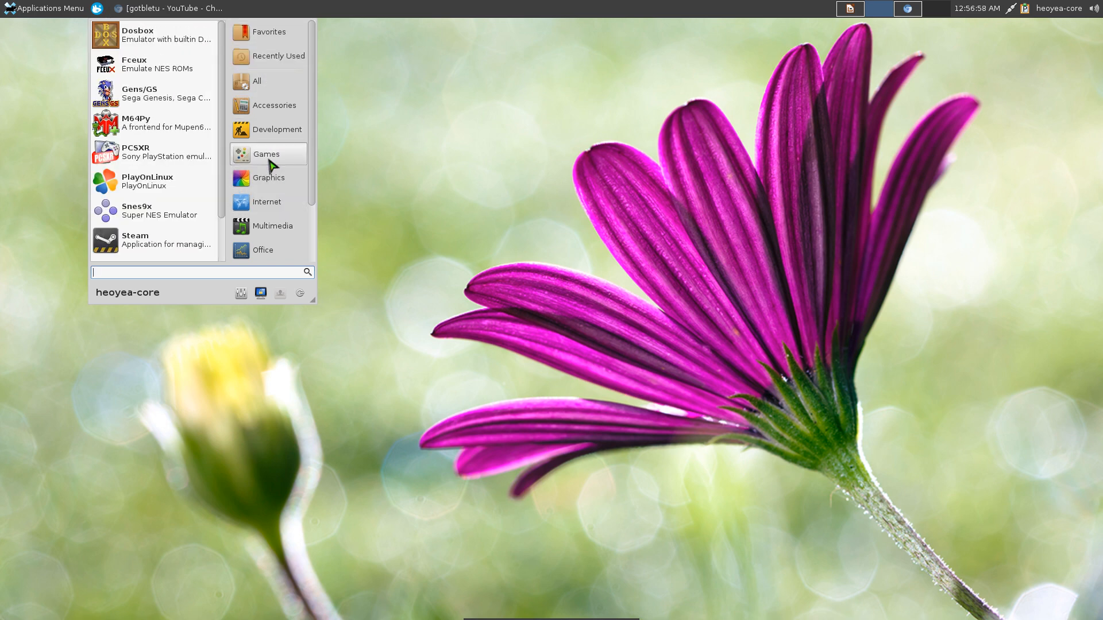
pyautogui.moveTo(269, 178)
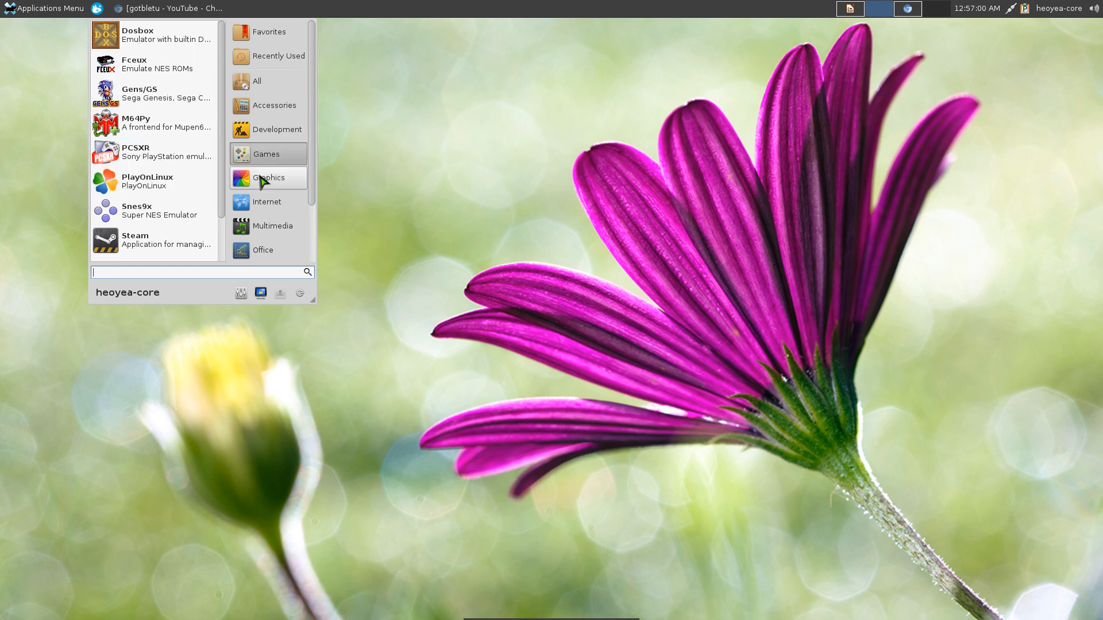
# Show the Internet category, listing Chromium and Firefox.
pyautogui.click(267, 201)
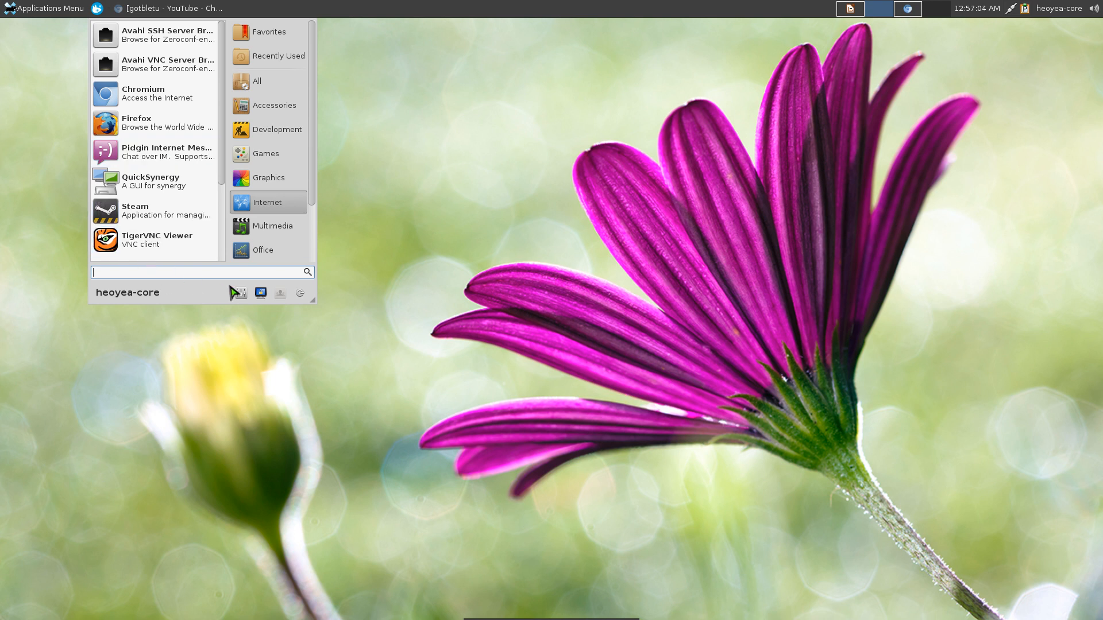
pyautogui.moveTo(240, 293)
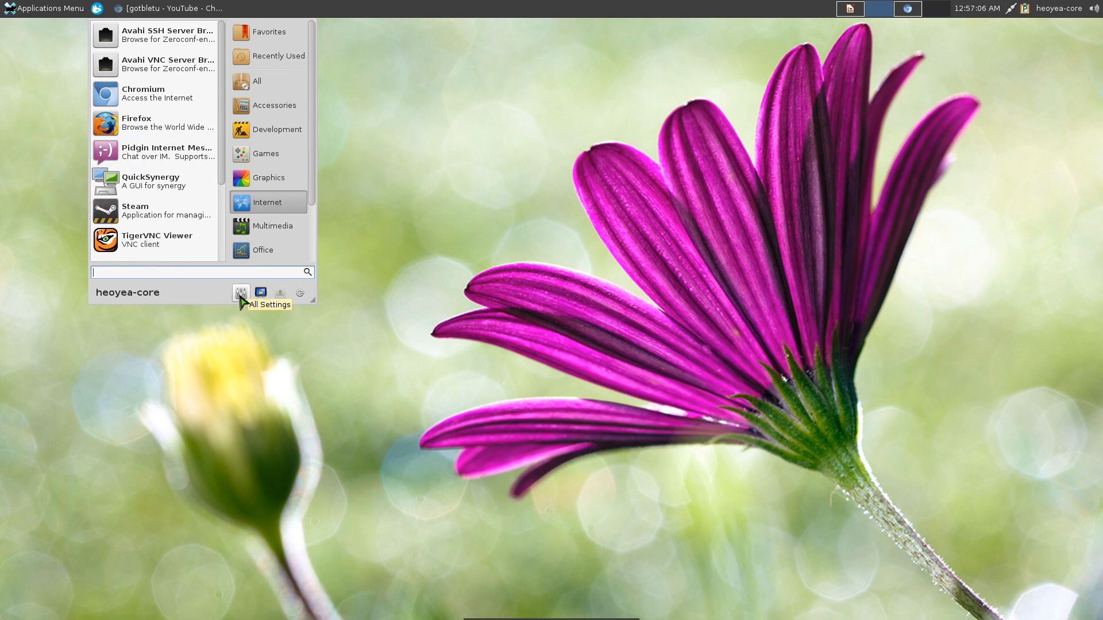
pyautogui.moveTo(281, 295)
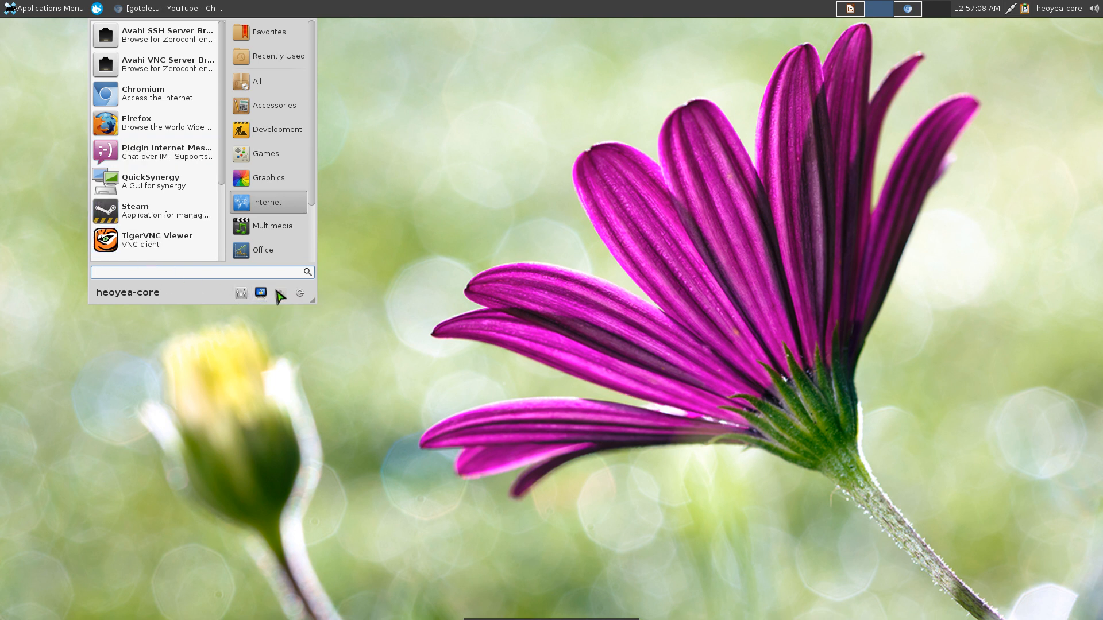
pyautogui.moveTo(298, 293)
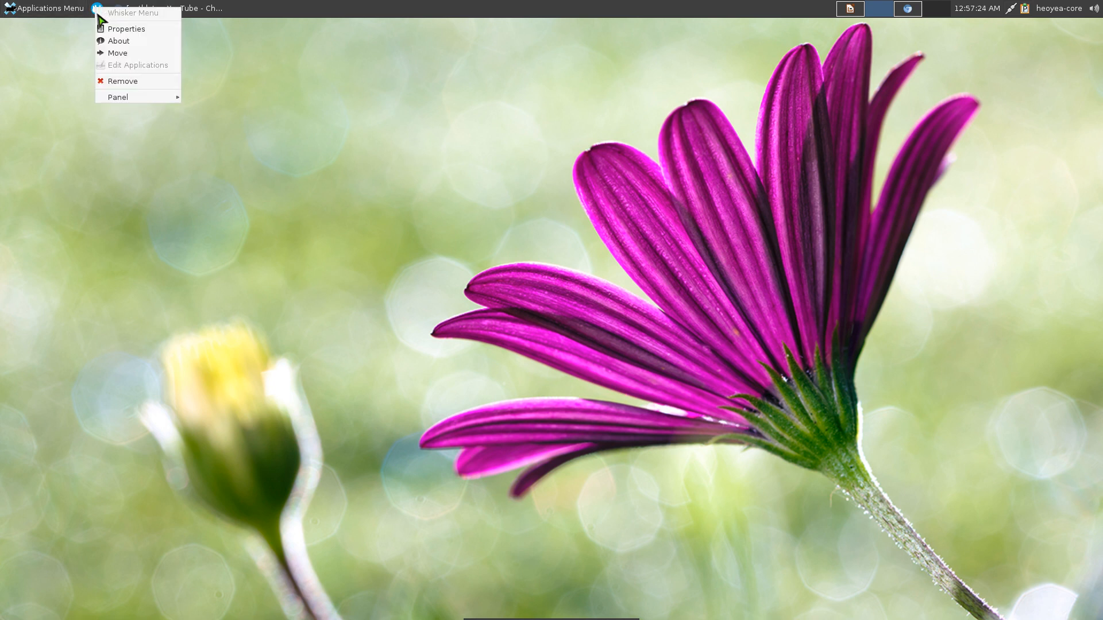
# Open Whisker Menu properties and enable the search entry next to the panel button.
pyautogui.click(127, 29)
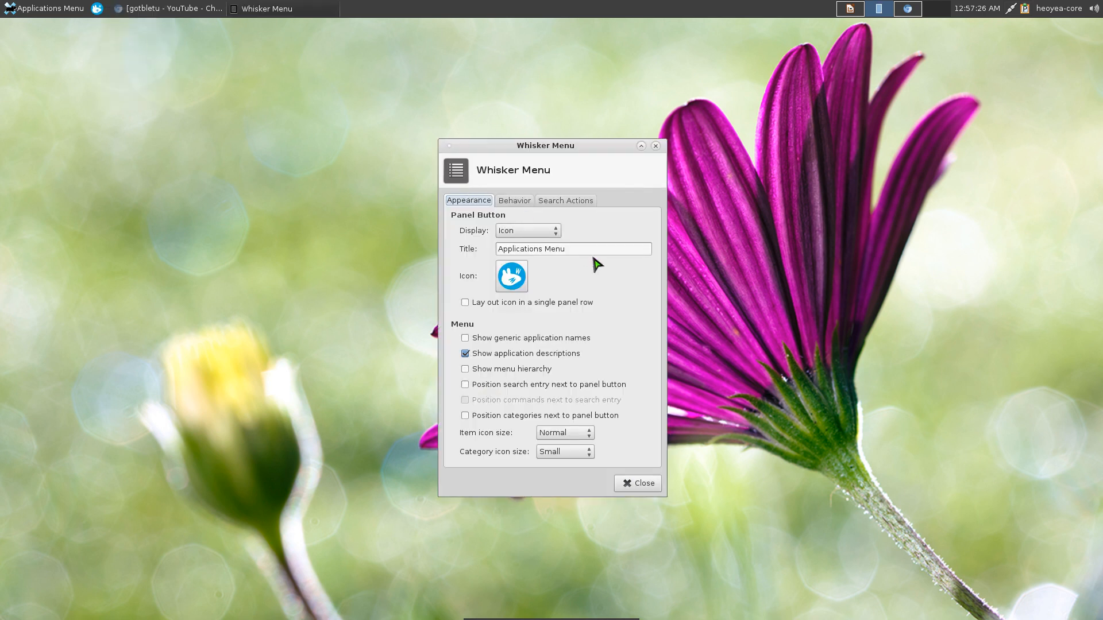
pyautogui.moveTo(503, 486)
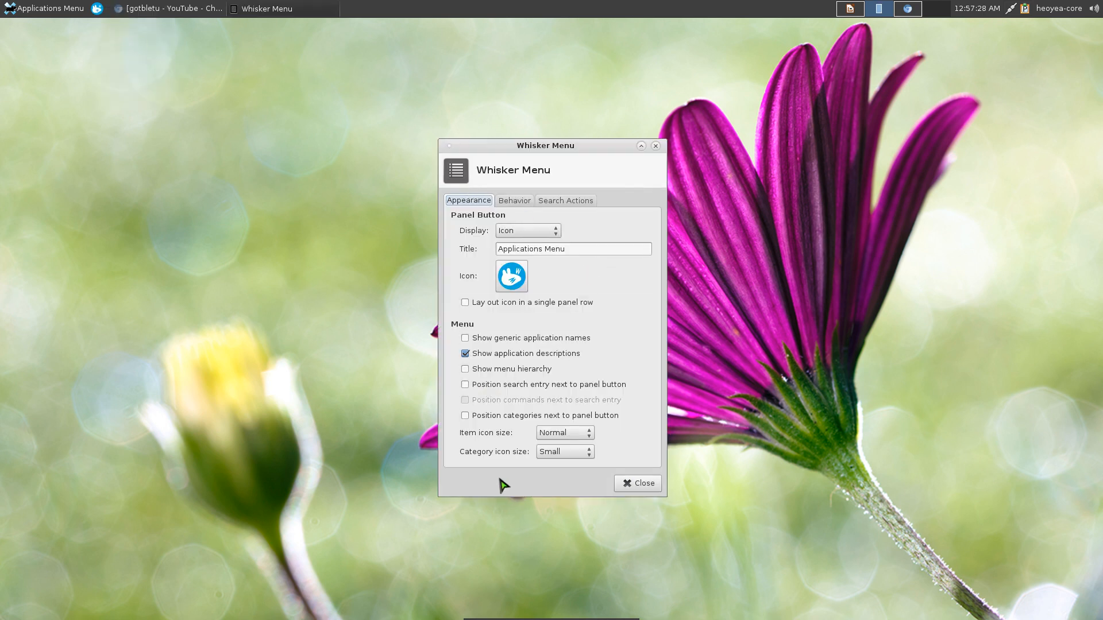
pyautogui.moveTo(573, 439)
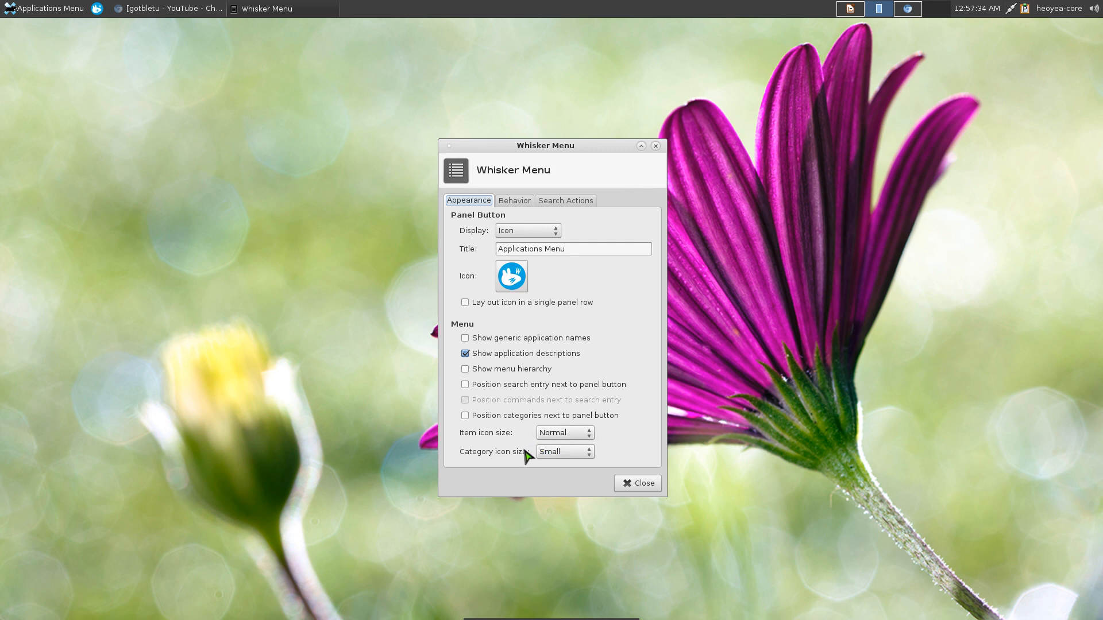
pyautogui.moveTo(490, 431)
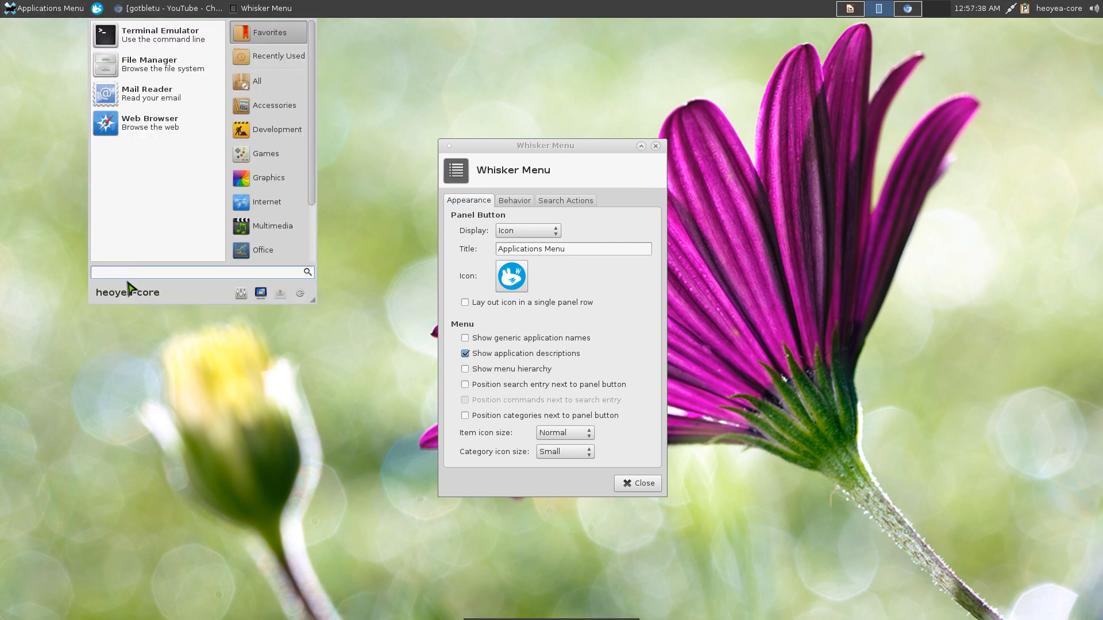
pyautogui.moveTo(502, 351)
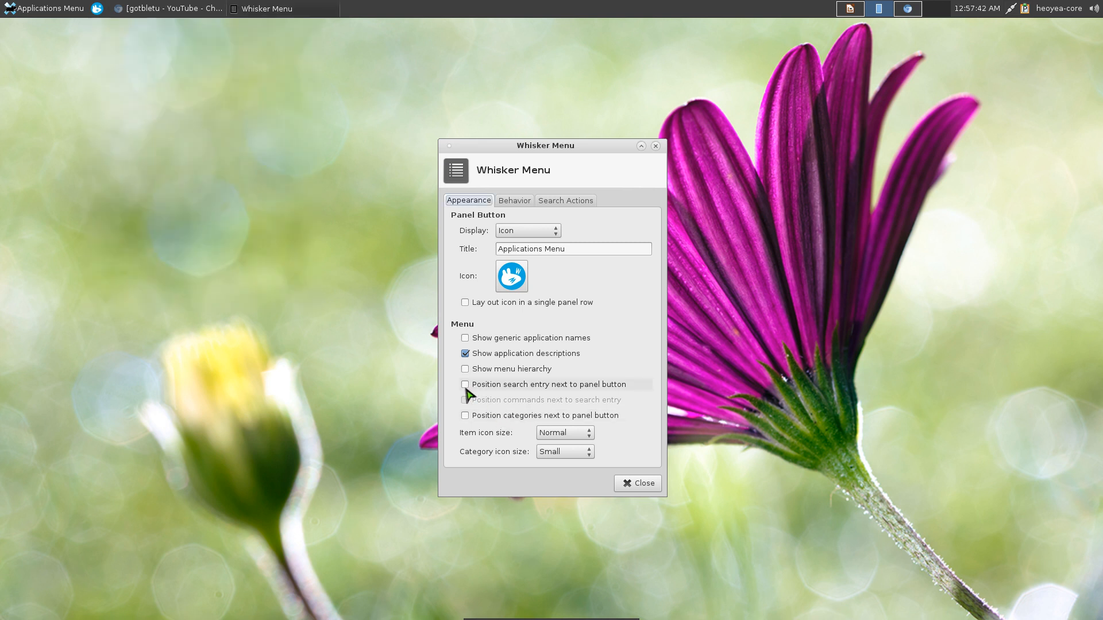
pyautogui.click(465, 384)
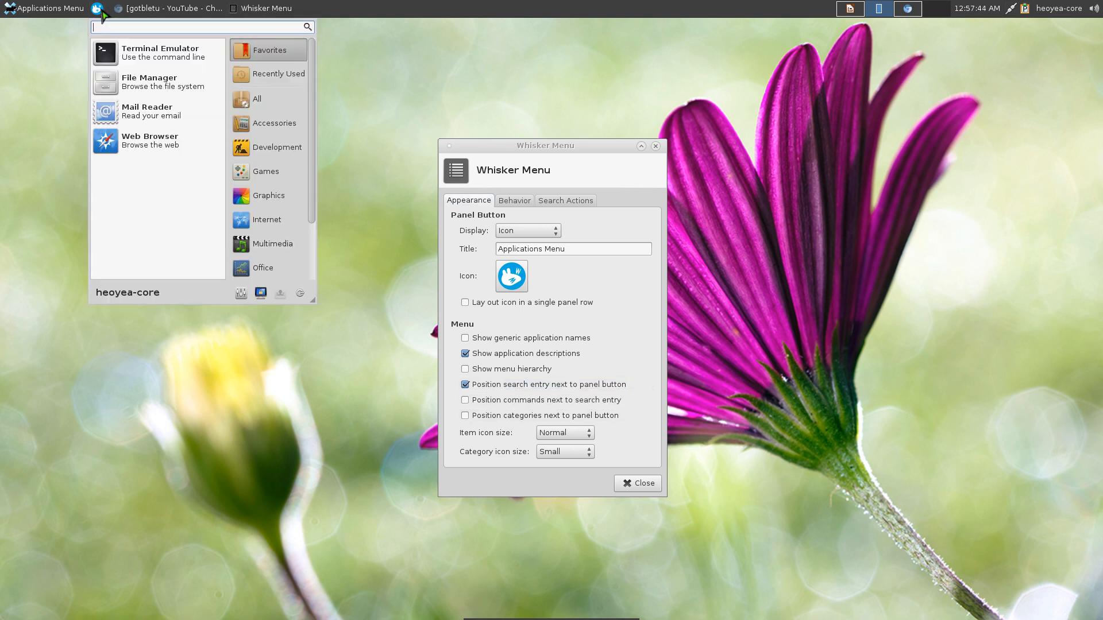
pyautogui.moveTo(269, 74)
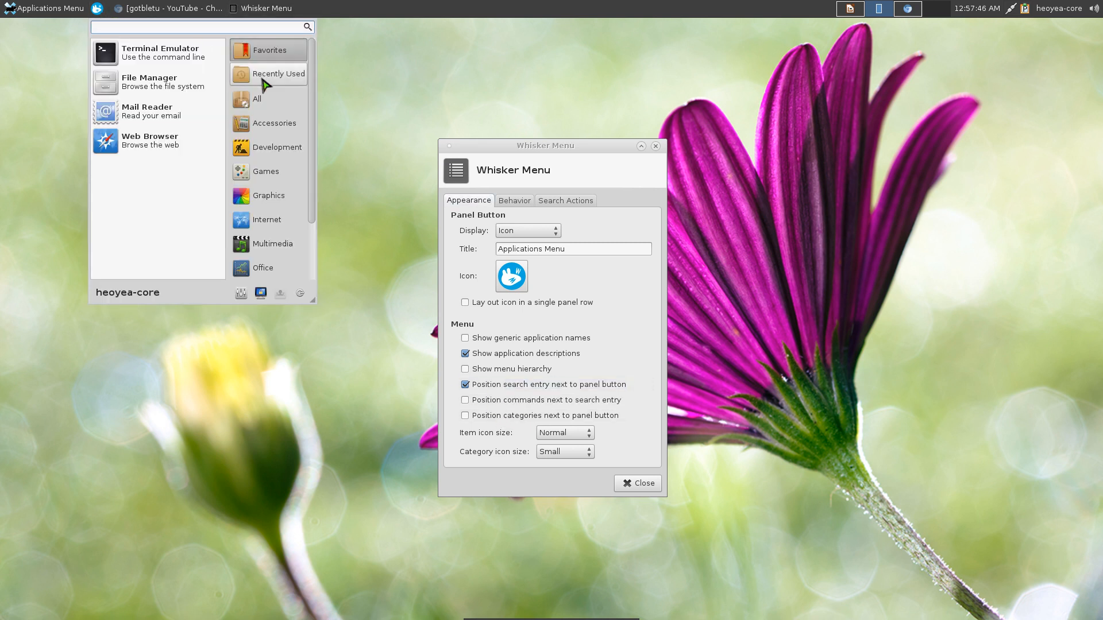
# Show the Behavior options with hover category switching, then open the menu to test it.
pyautogui.click(513, 200)
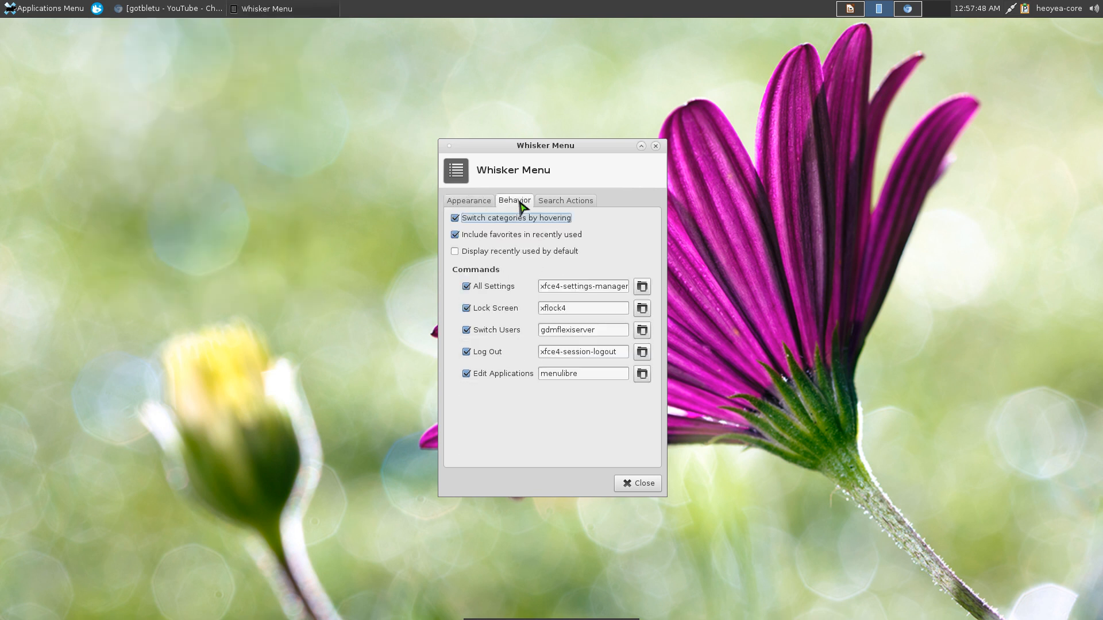
pyautogui.moveTo(482, 230)
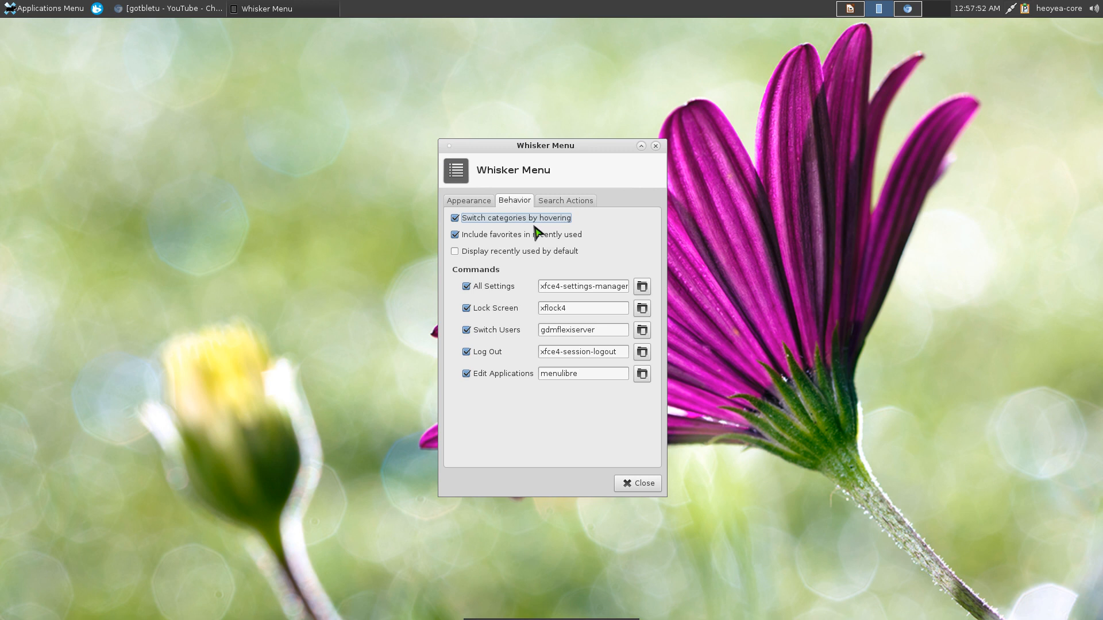
pyautogui.click(43, 7)
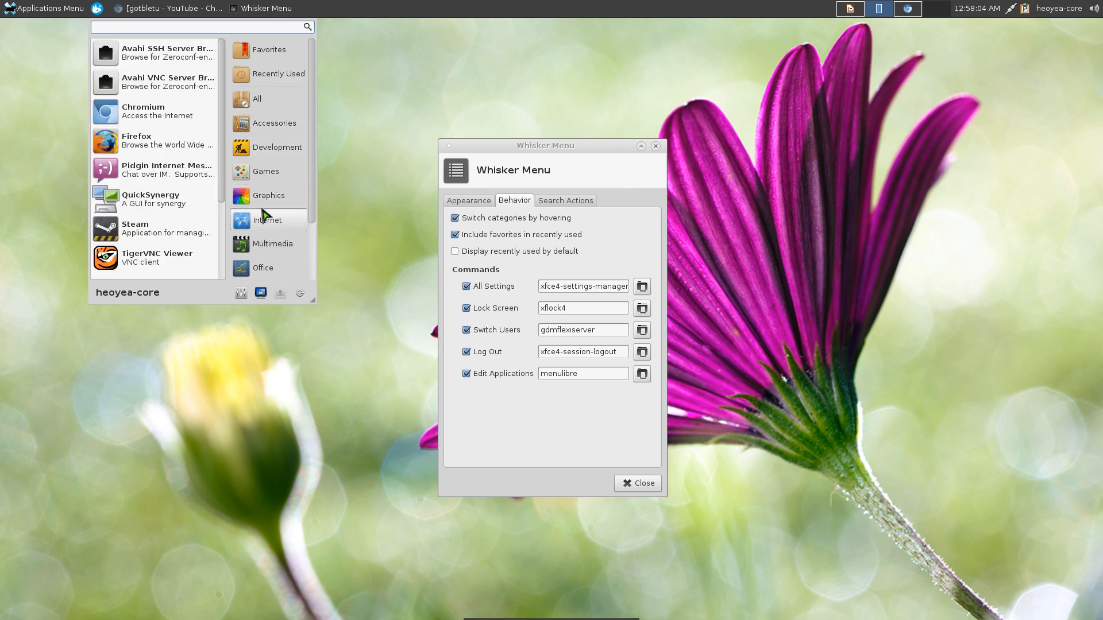
pyautogui.moveTo(269, 195)
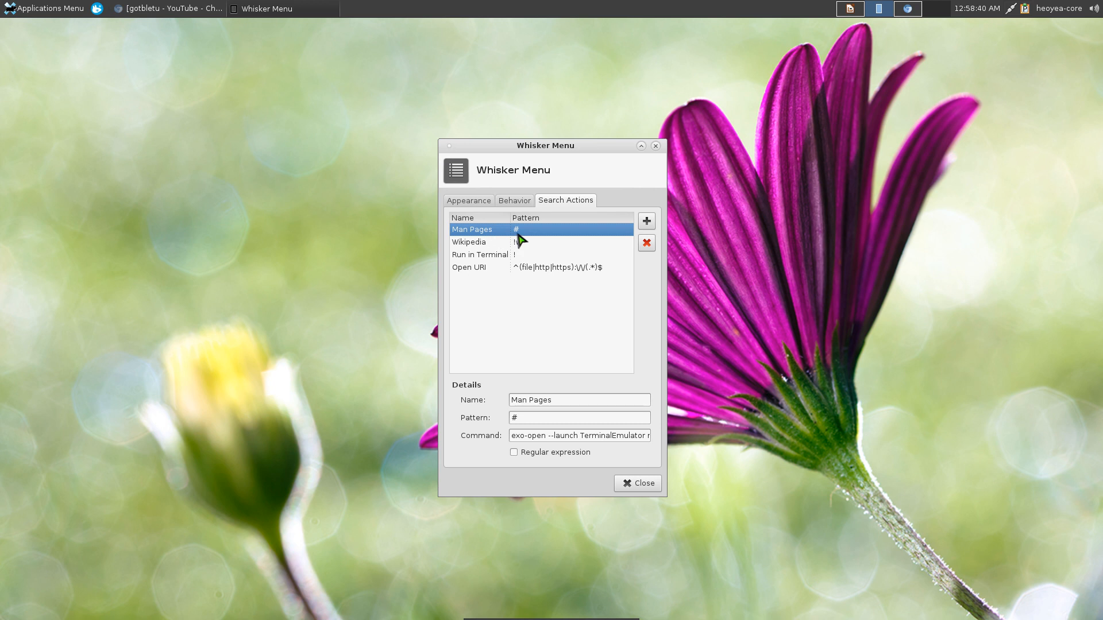
# Select the Man Pages action (#) and run '# nano' to open its manual, then close the terminal.
pyautogui.click(577, 417)
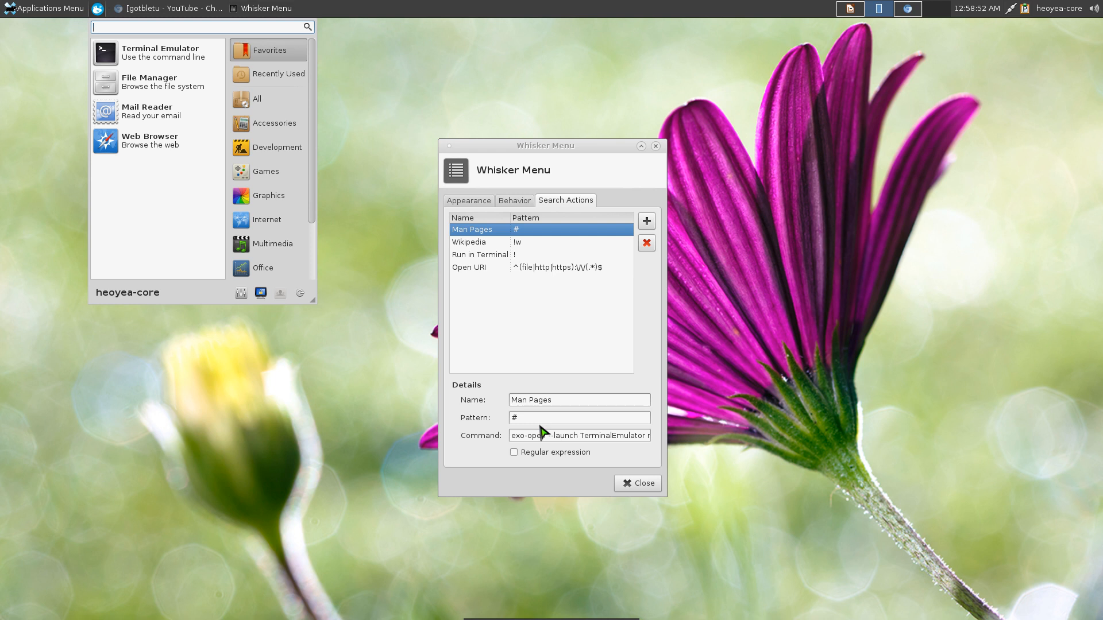
pyautogui.write('#')
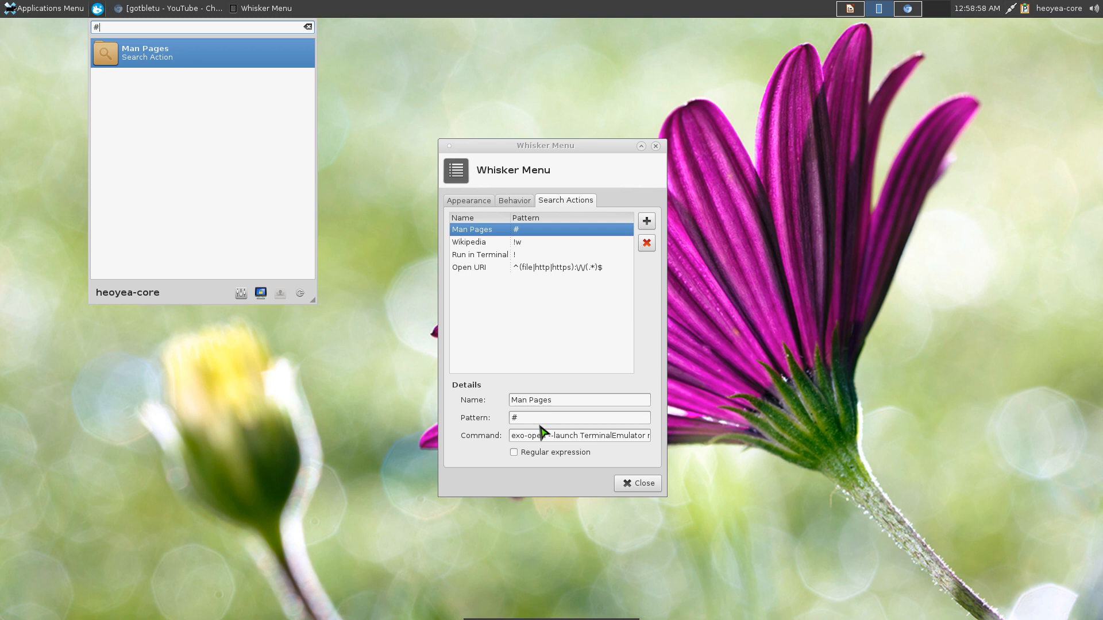
pyautogui.write('na')
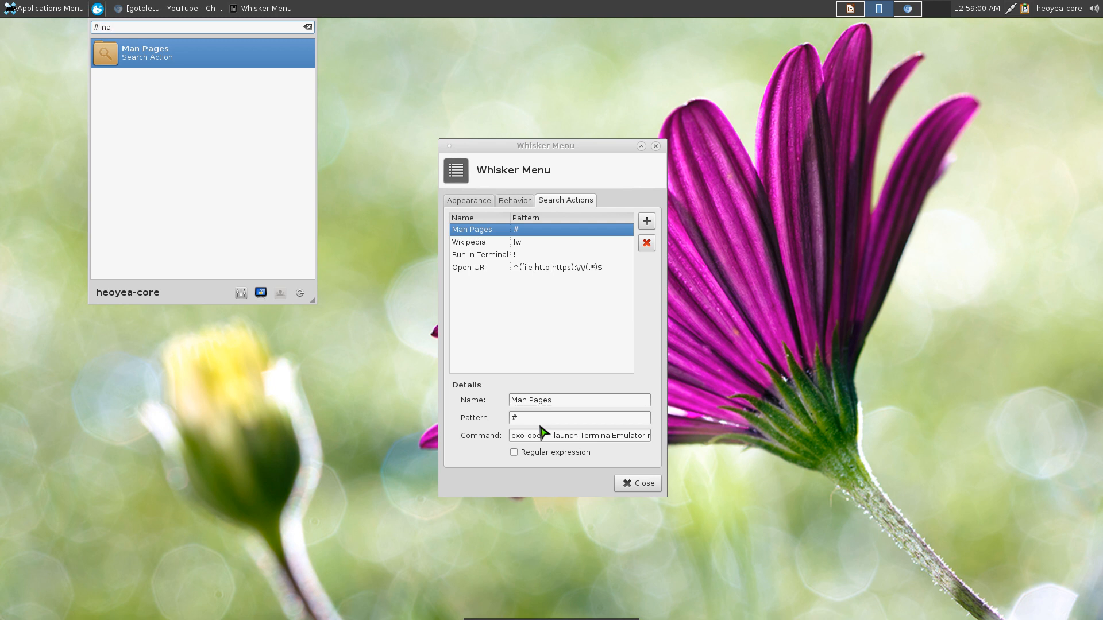
pyautogui.press('Return')
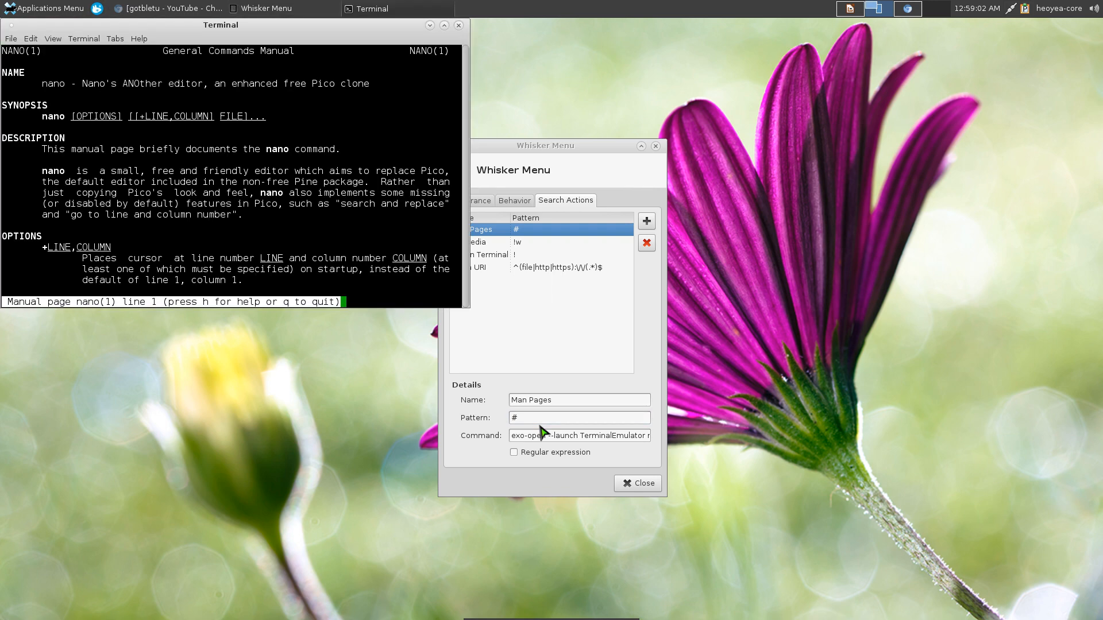
pyautogui.moveTo(220, 24); pyautogui.dragTo(318, 75)
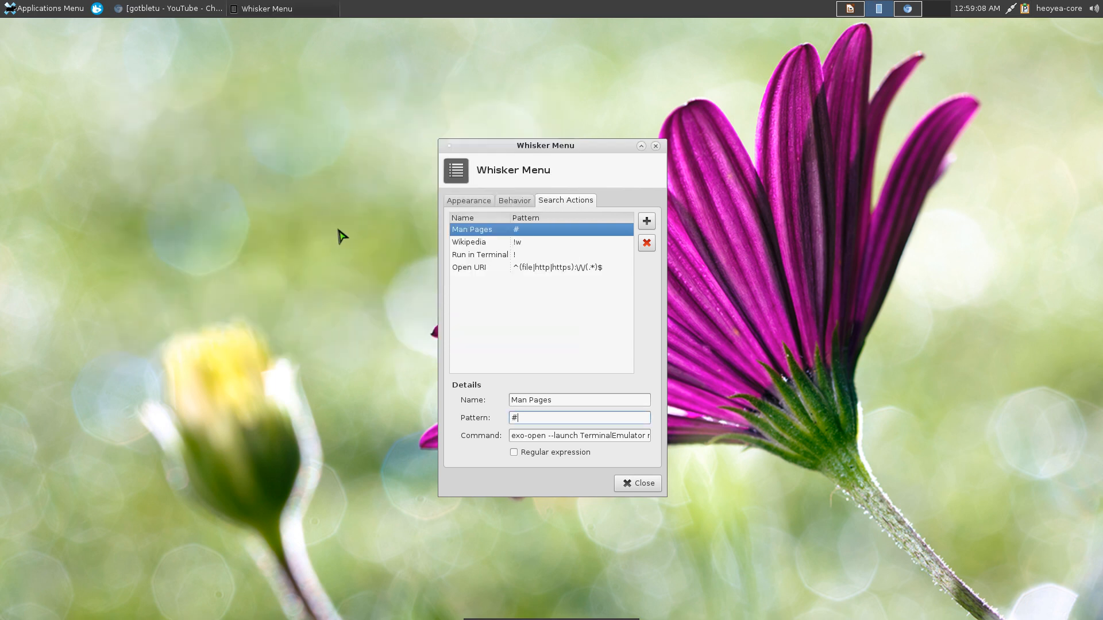
# Inspect the Wikipedia action and test '!w xfce' to open the Xfce article.
pyautogui.click(468, 241)
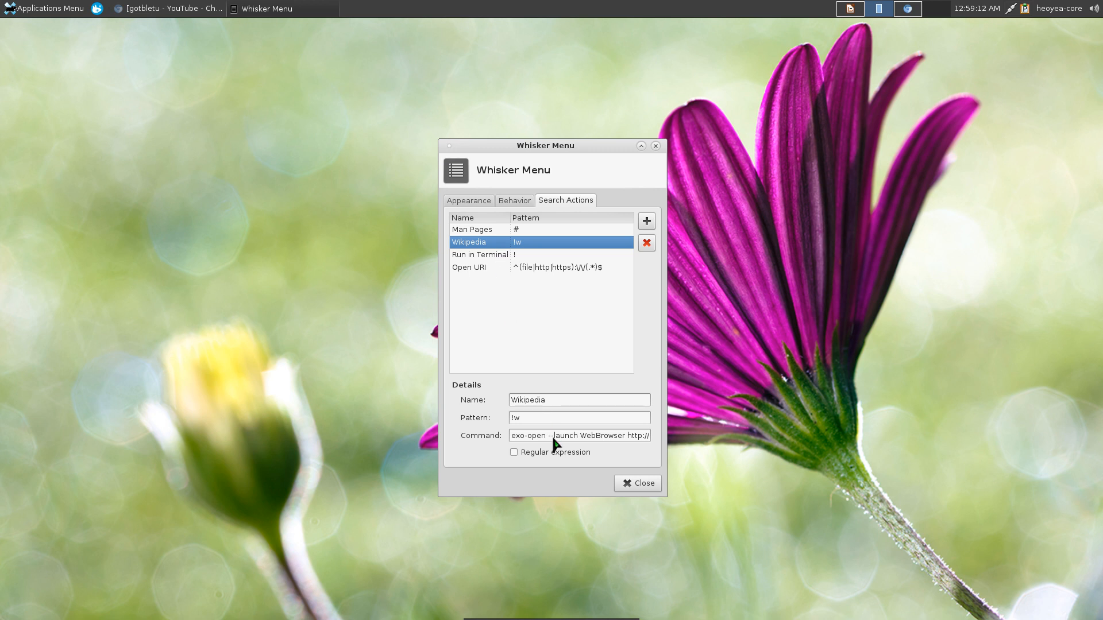
pyautogui.click(545, 418)
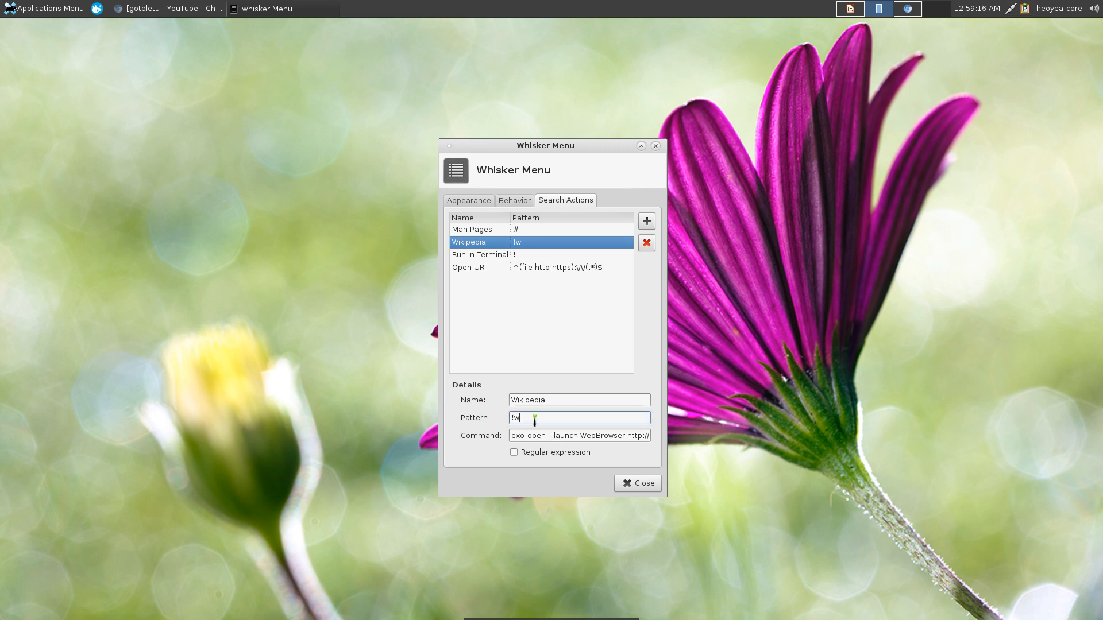
pyautogui.moveTo(272, 321)
pyautogui.write('!')
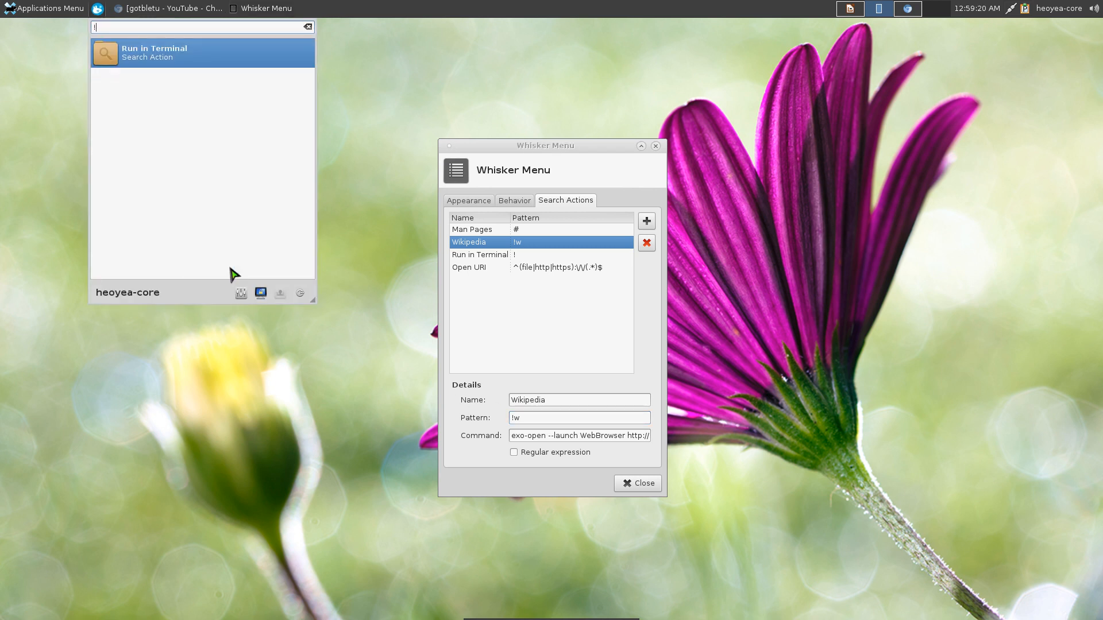
pyautogui.write('w')
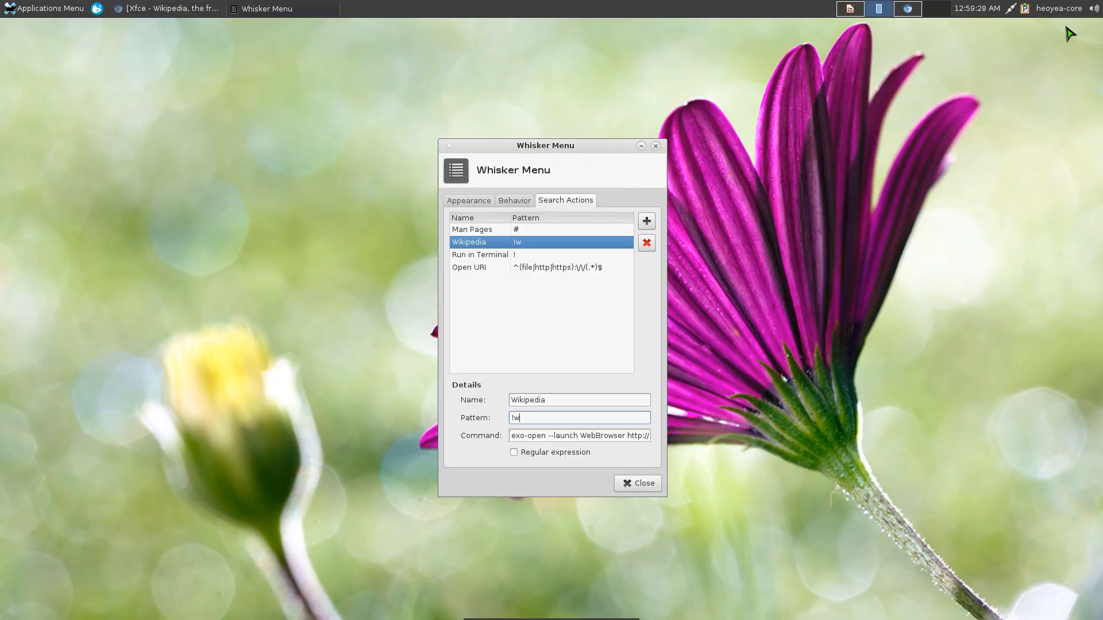
# Inspect the Run in Terminal and Open URI actions, then open a YouTube channel page.
pyautogui.click(480, 255)
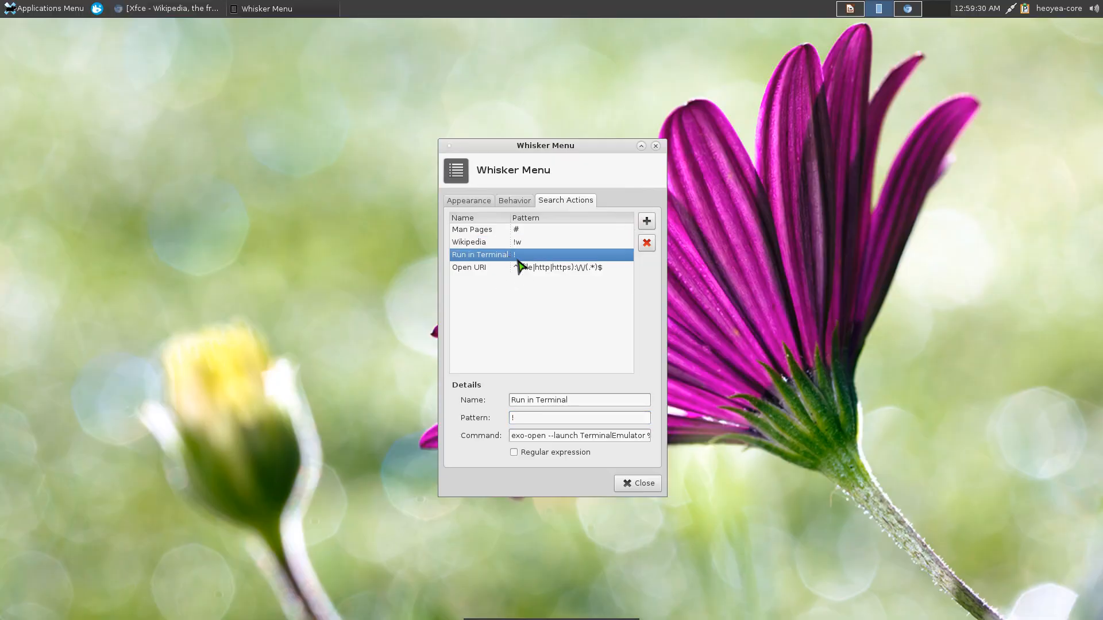
pyautogui.moveTo(532, 264)
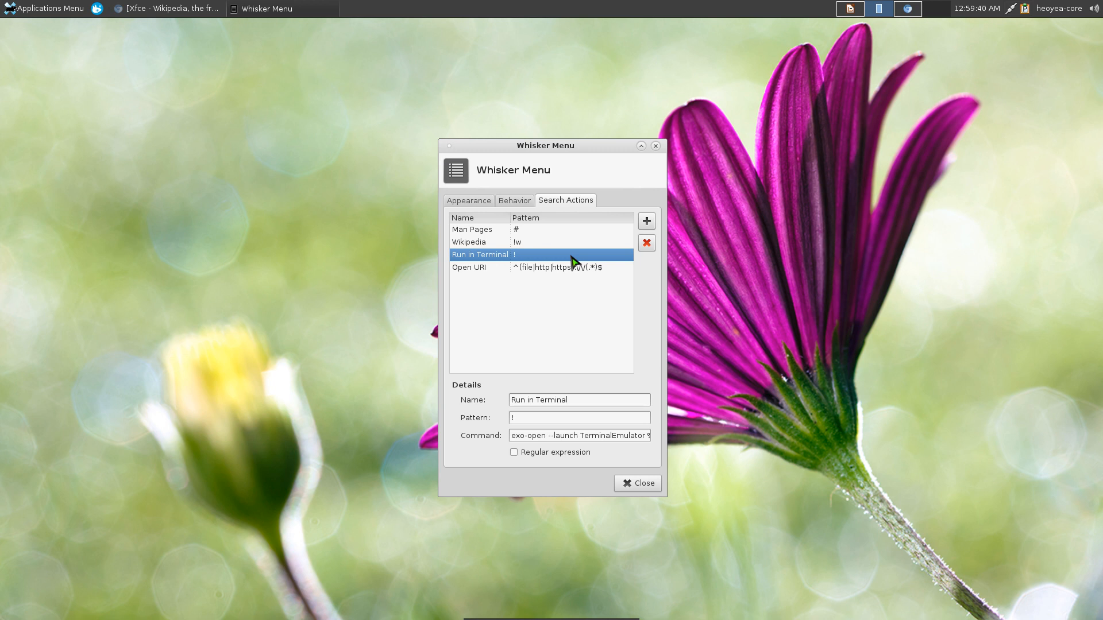
pyautogui.moveTo(571, 263)
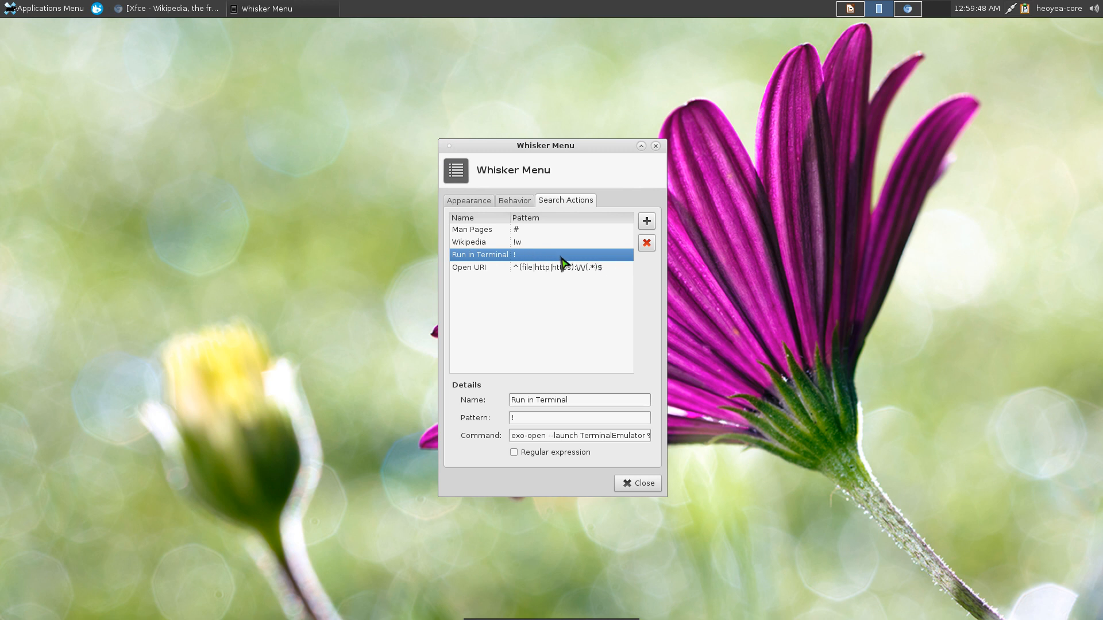
pyautogui.moveTo(563, 274)
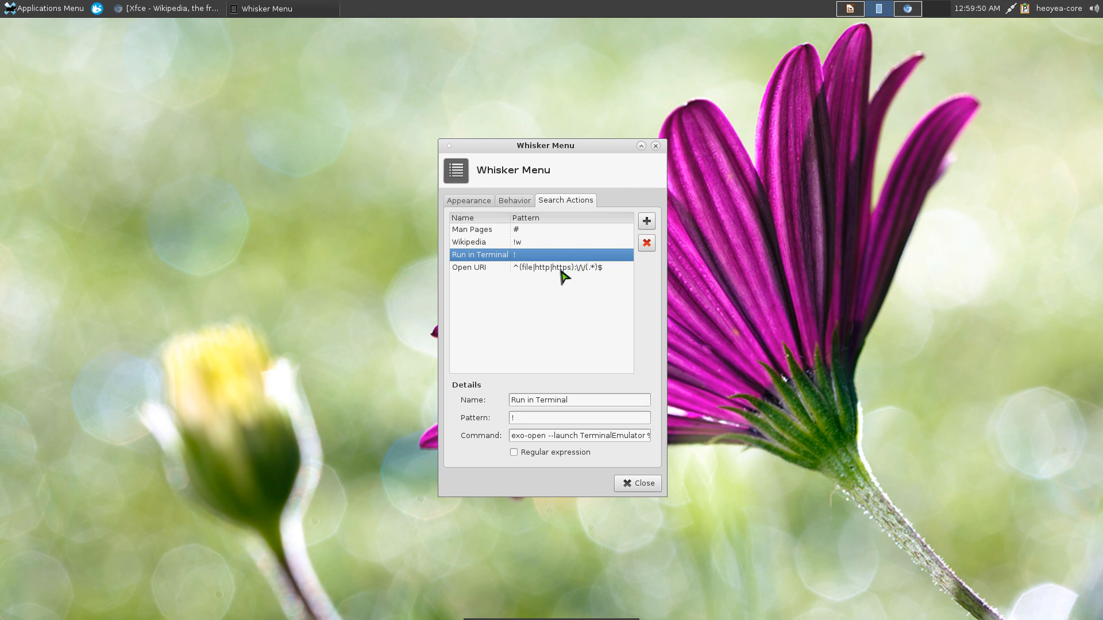
pyautogui.click(469, 267)
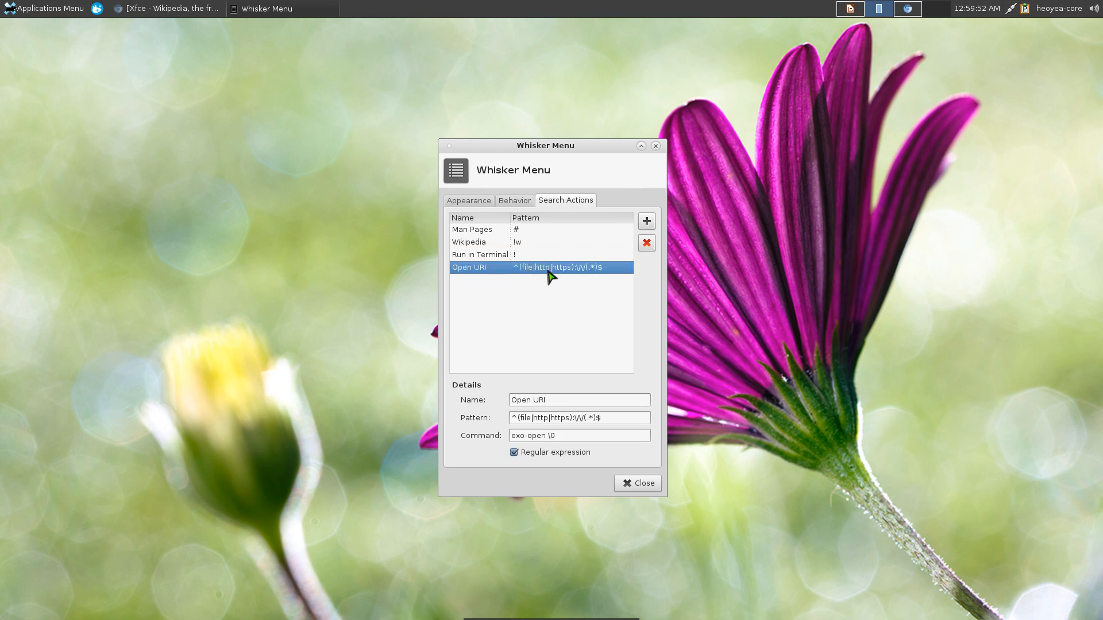
pyautogui.moveTo(558, 281)
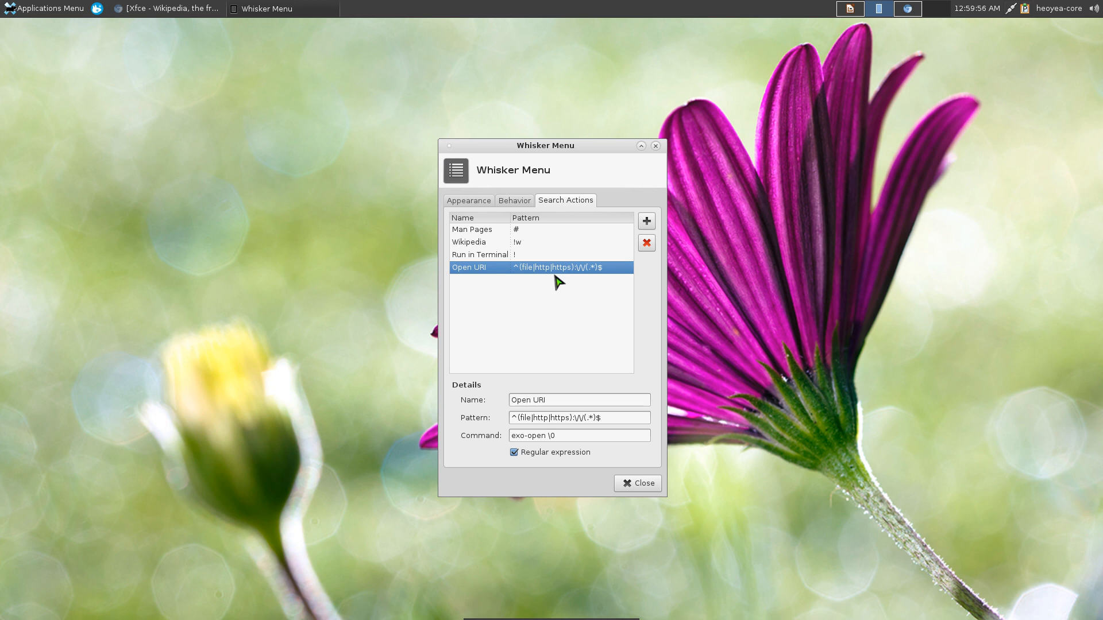
pyautogui.moveTo(165, 224)
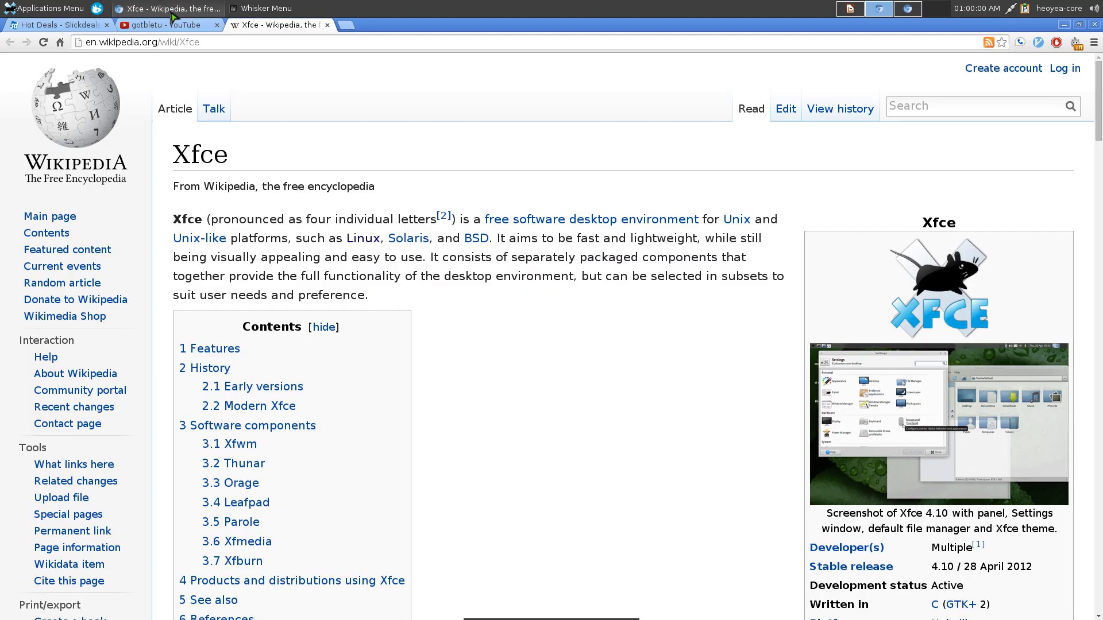
pyautogui.click(169, 25)
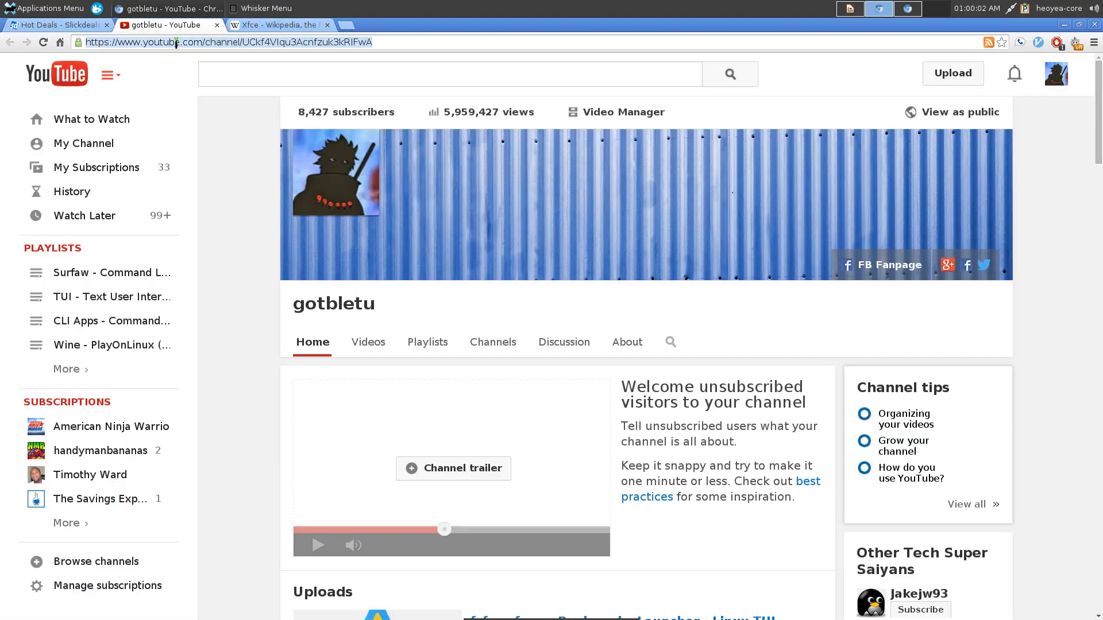
pyautogui.moveTo(1058, 28)
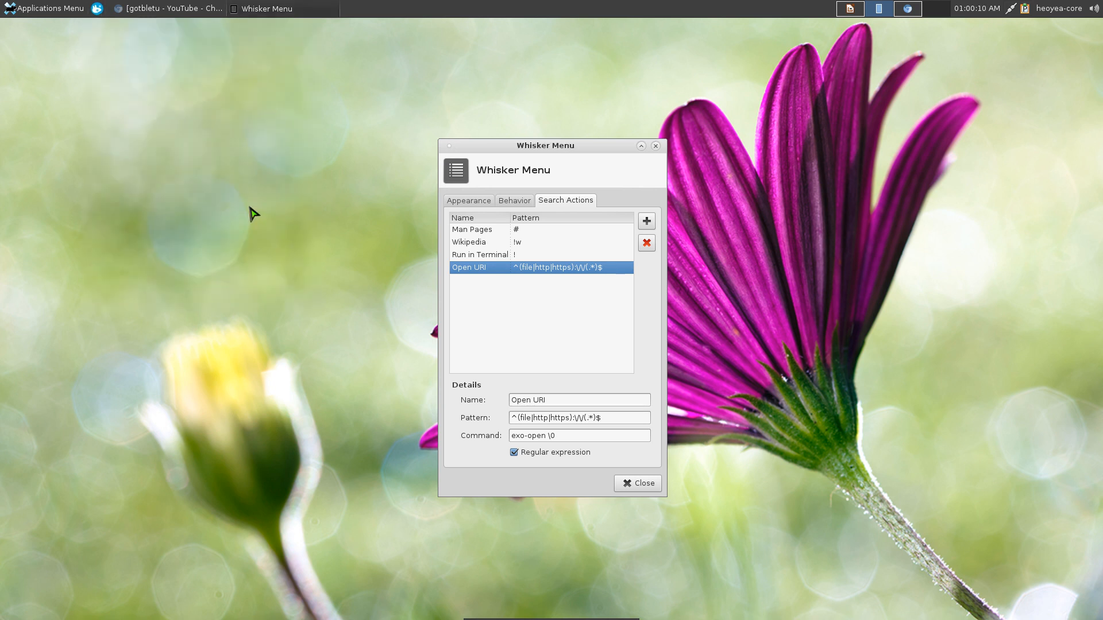
pyautogui.click(167, 9)
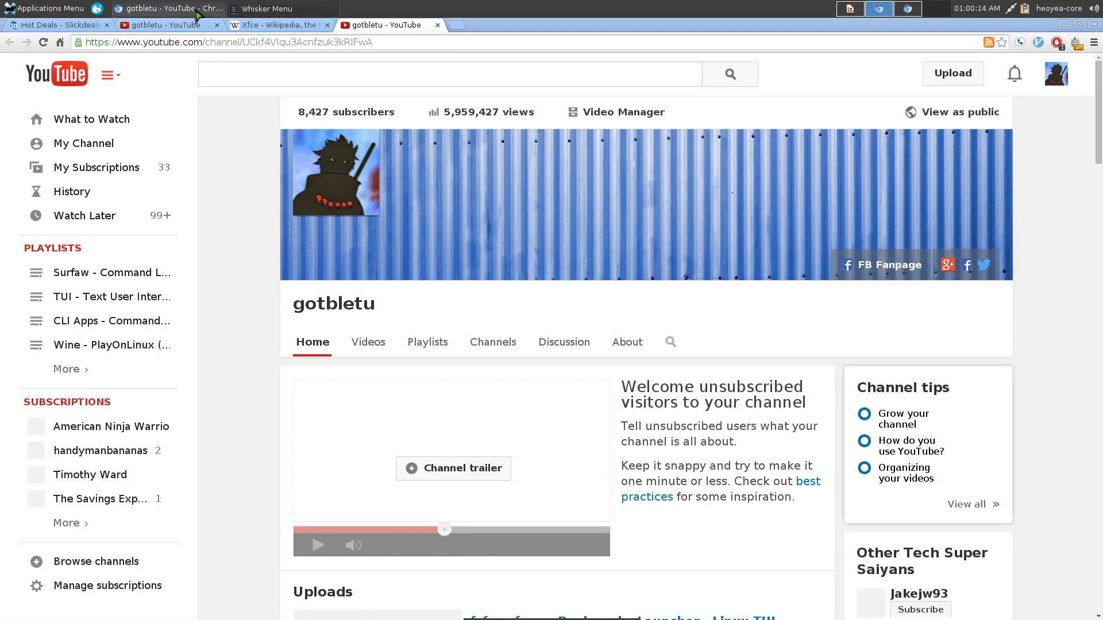
pyautogui.moveTo(168, 9)
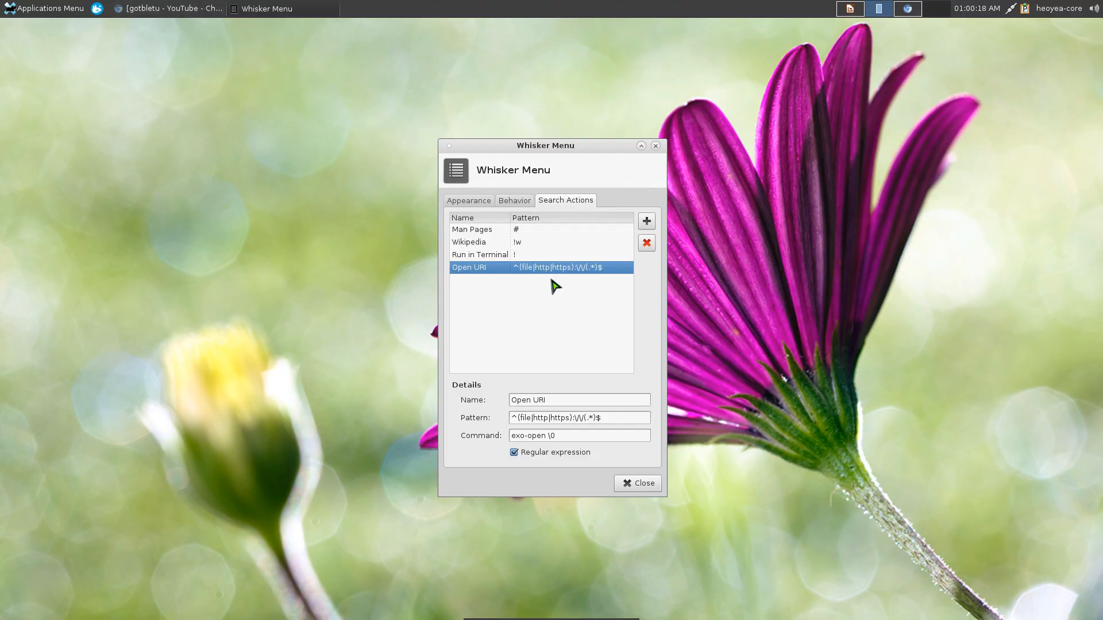
# Add a new search action named 'Youtube' with pattern '!yt'.
pyautogui.click(467, 241)
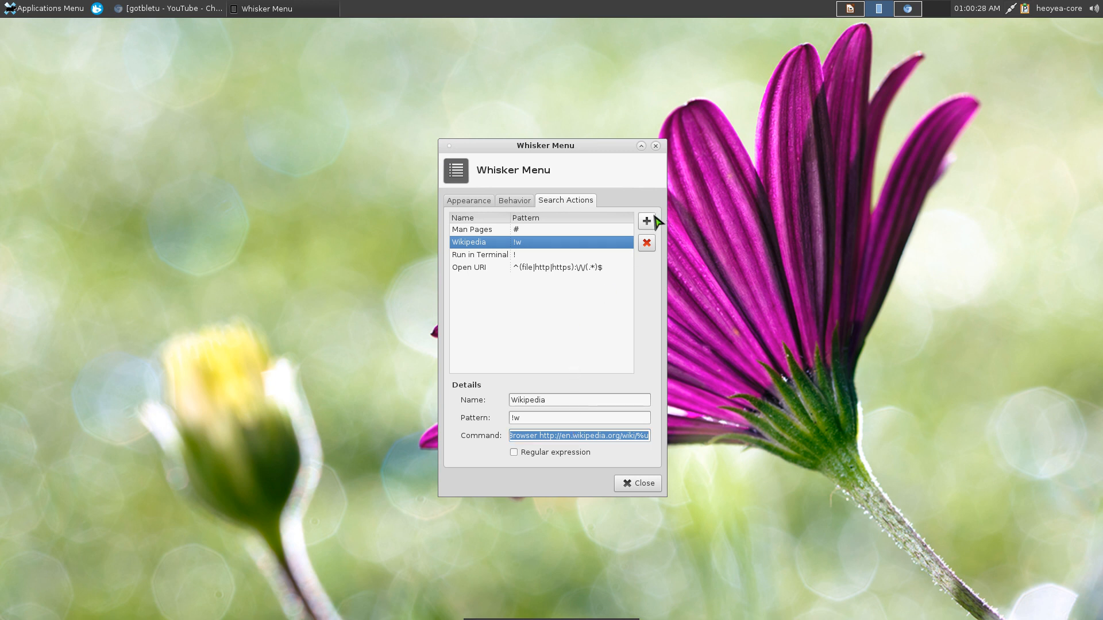
pyautogui.click(645, 221)
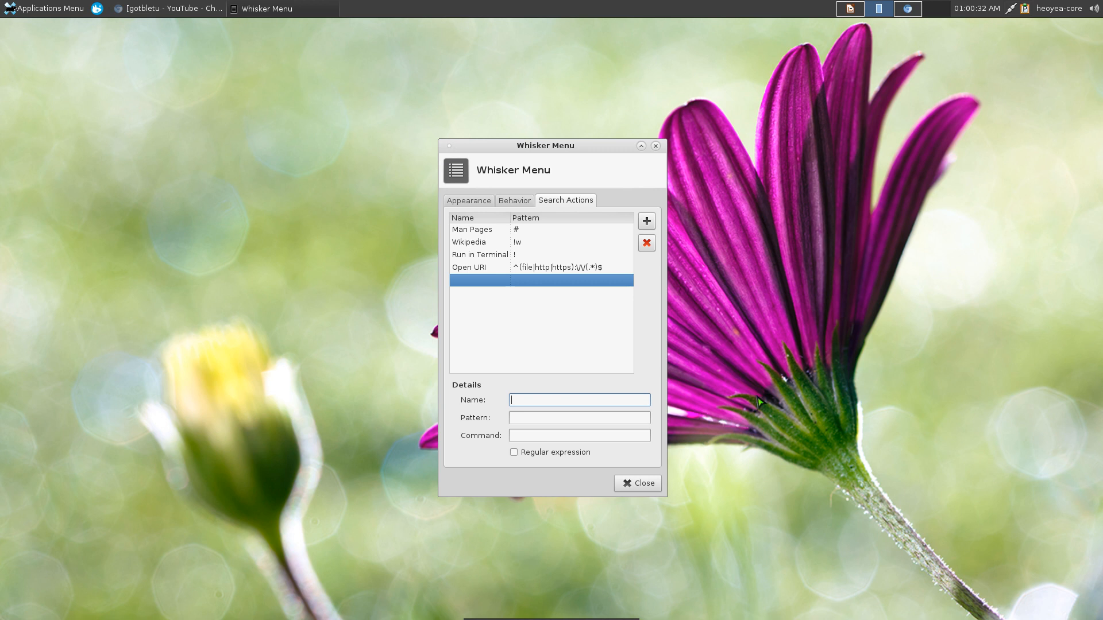
pyautogui.write('Youtube')
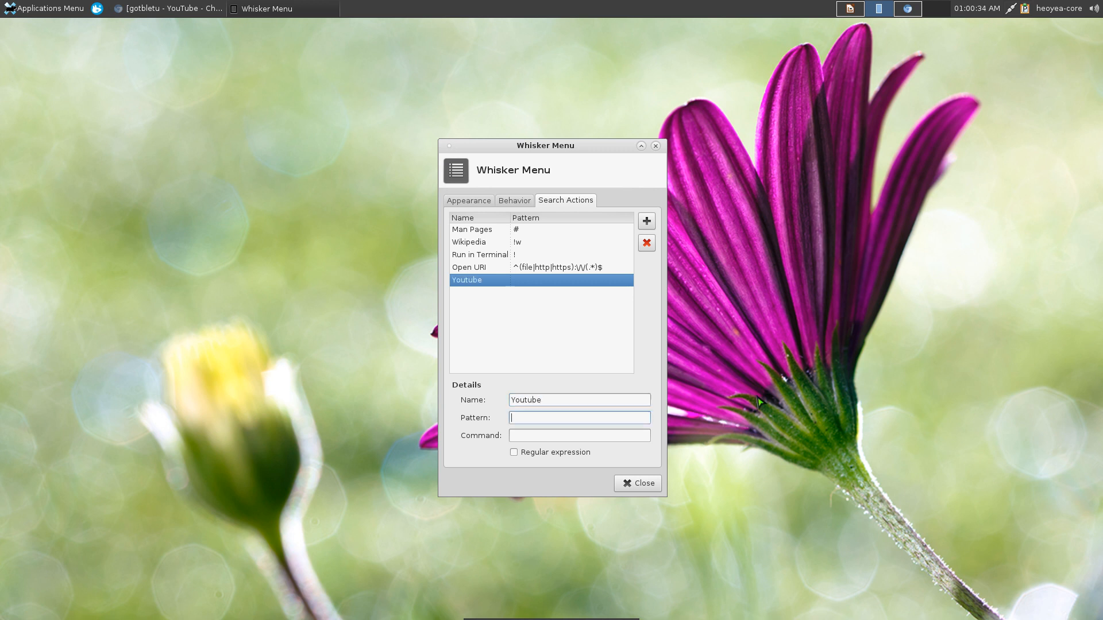
pyautogui.write('!')
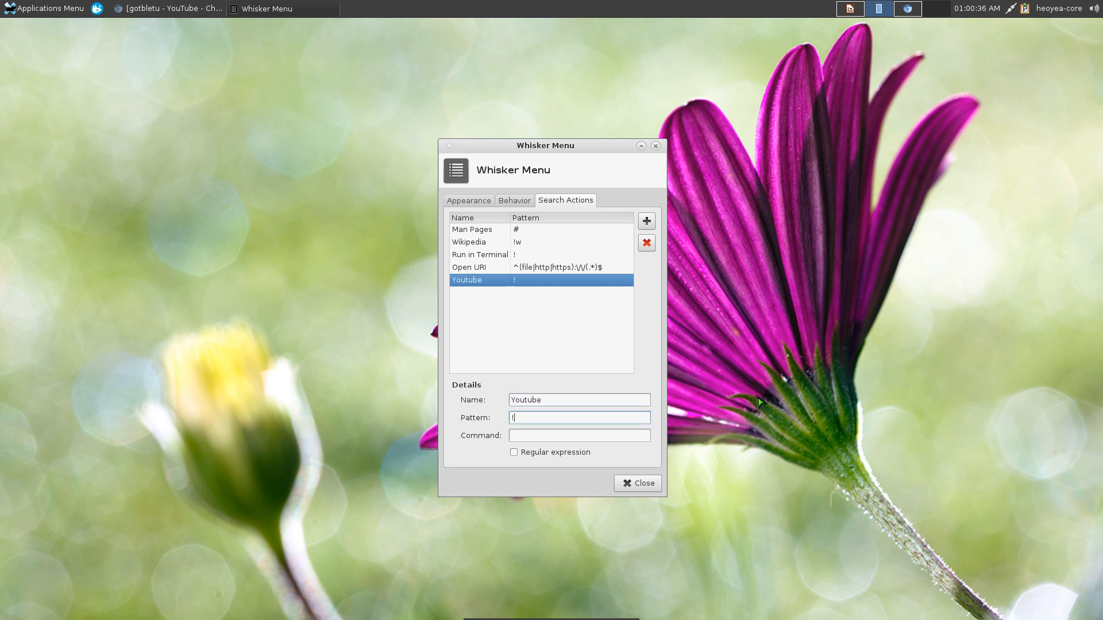
pyautogui.write('yt')
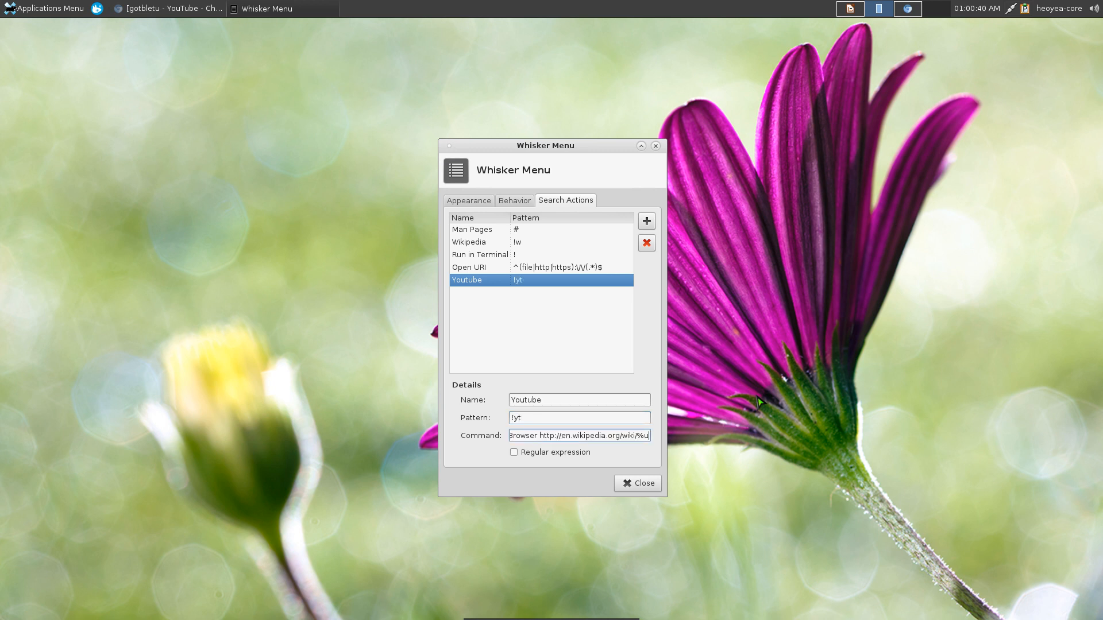
pyautogui.moveTo(674, 459)
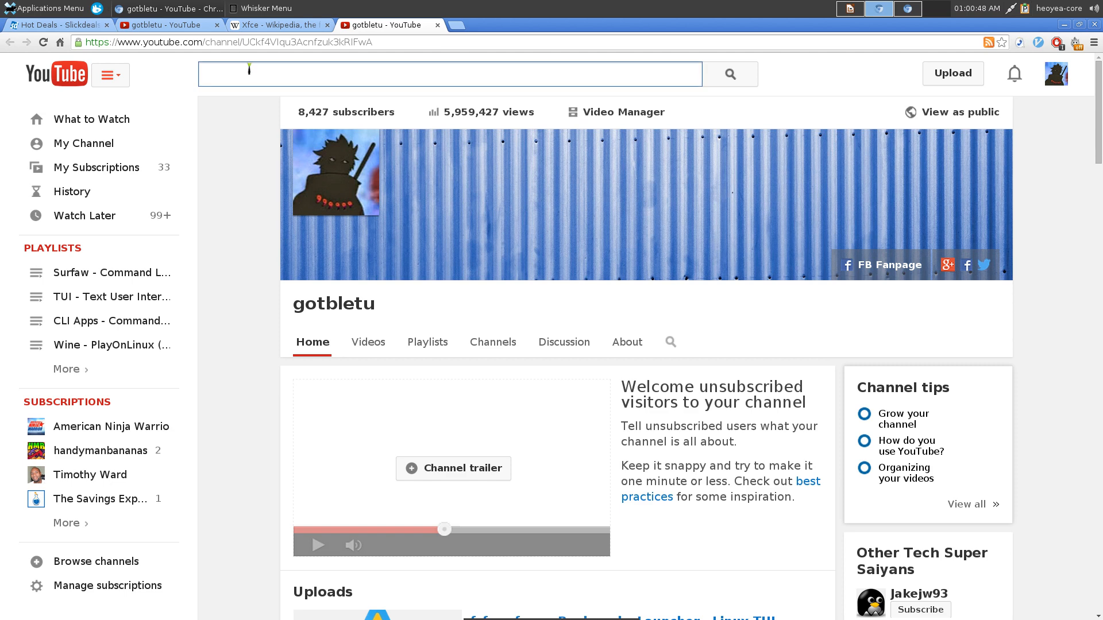
# Search YouTube for 'gotbletu' and copy the results address for the command.
pyautogui.write('gotbletu')
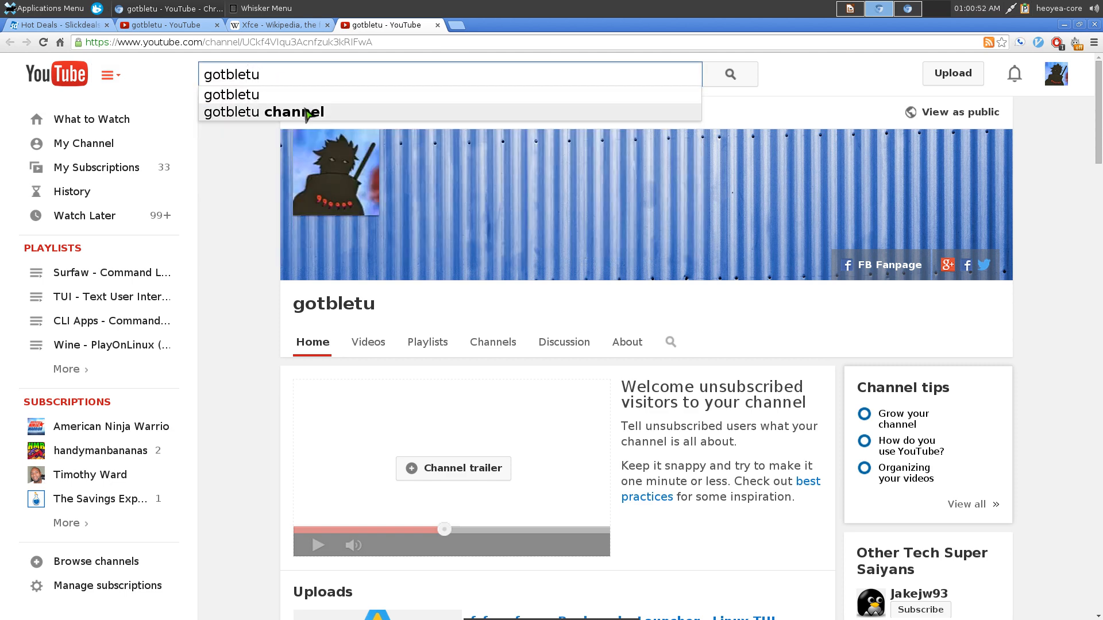
pyautogui.click(262, 112)
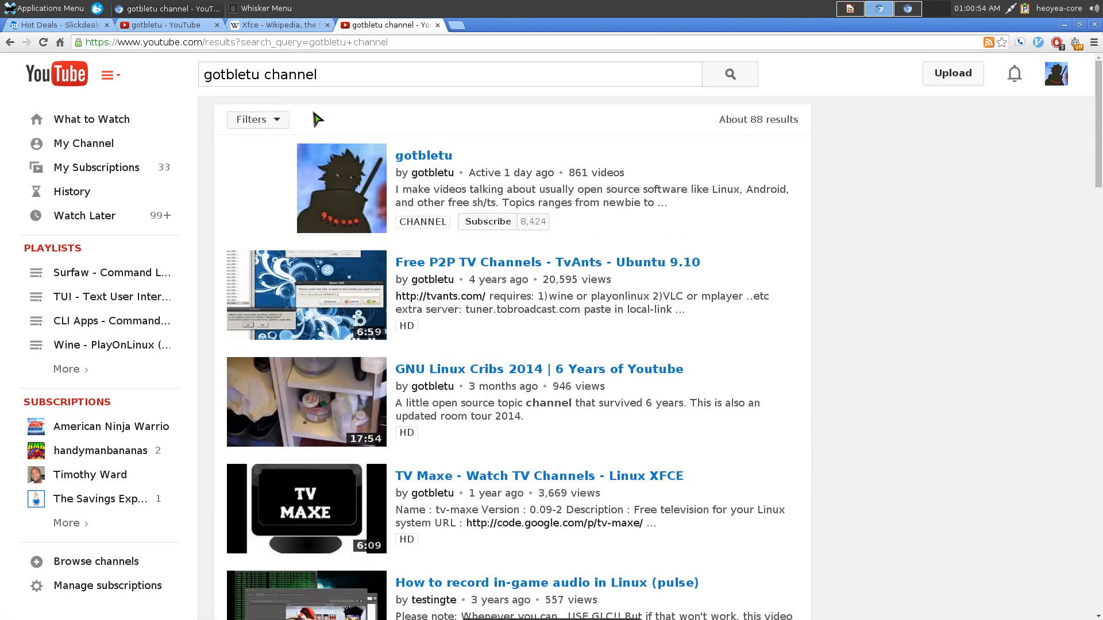
pyautogui.click(211, 42)
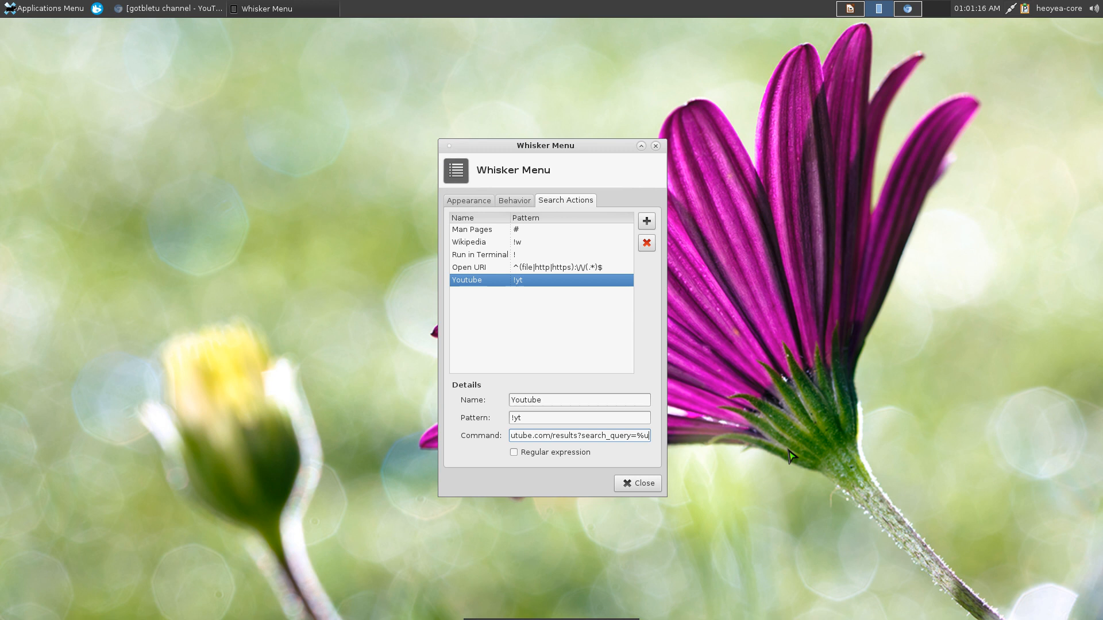
pyautogui.moveTo(591, 336)
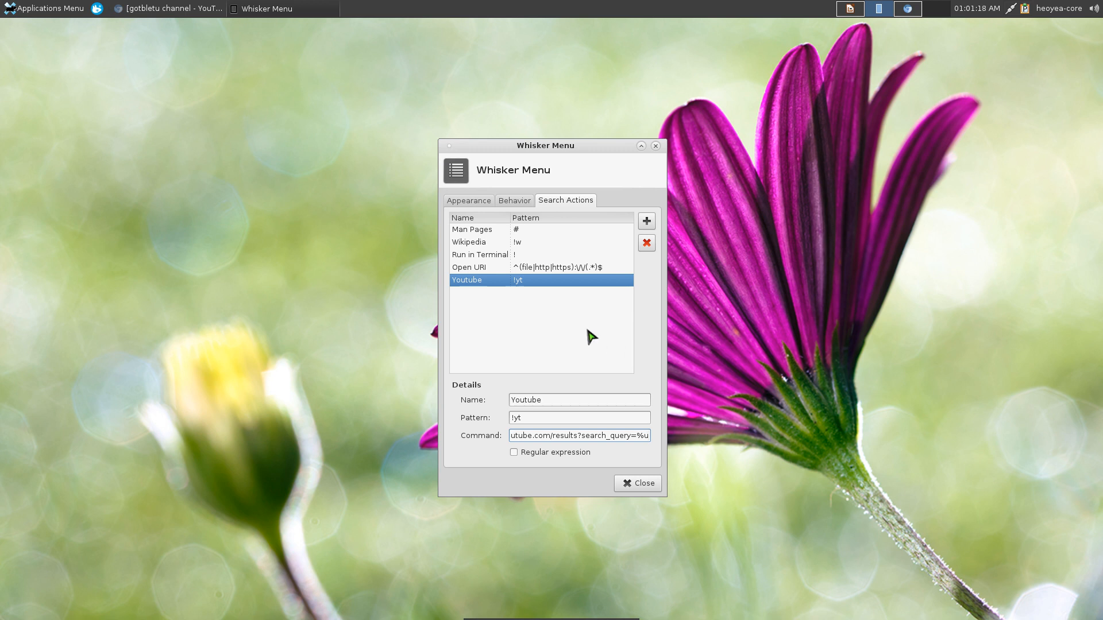
# Run the !yt action from Whisker Menu for 'tiny house' and then 'minimalism'.
pyautogui.click(577, 434)
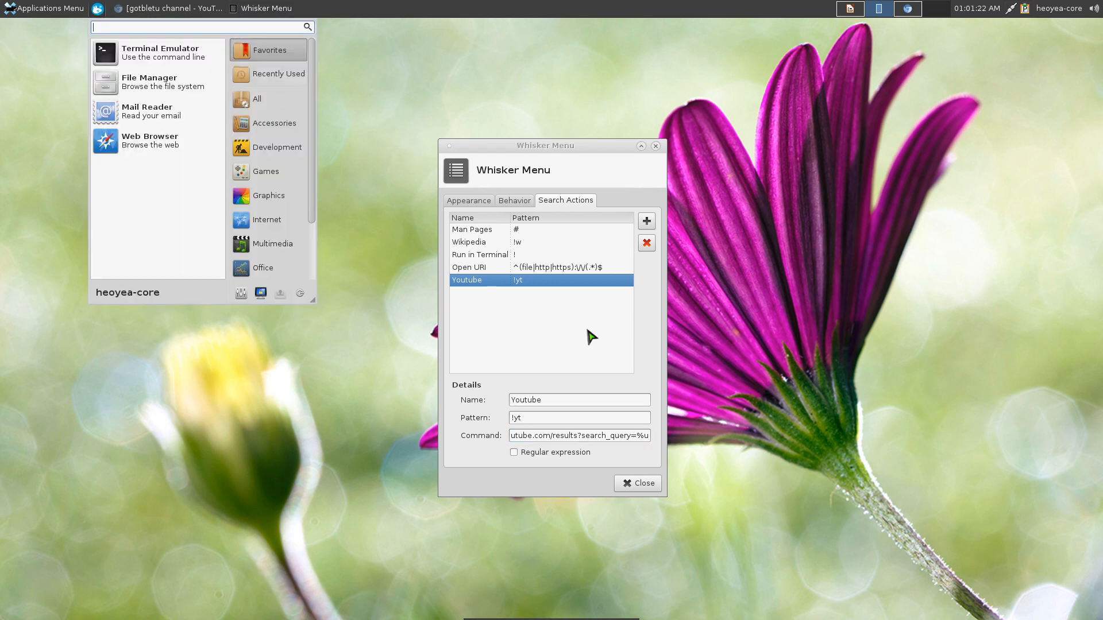
pyautogui.write('!yt')
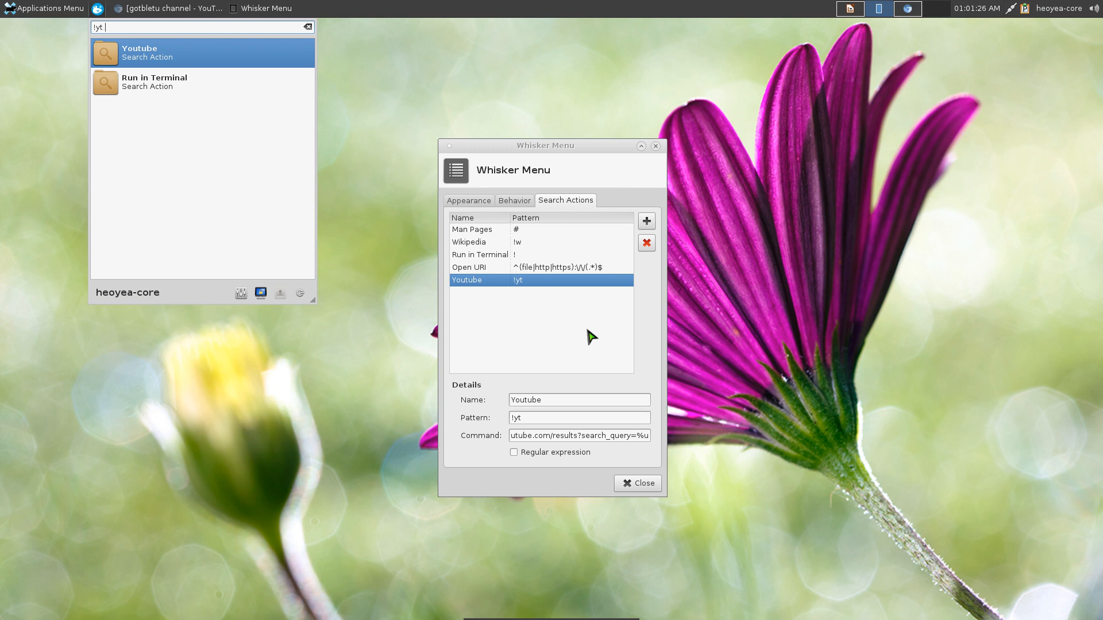
pyautogui.write('tiny')
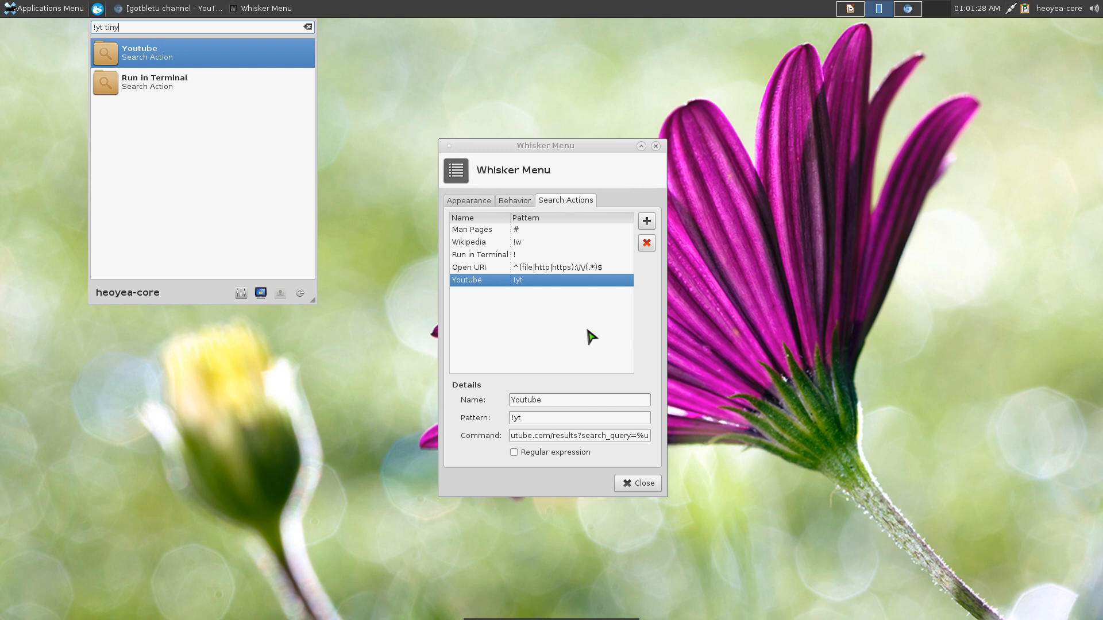
pyautogui.write('hous')
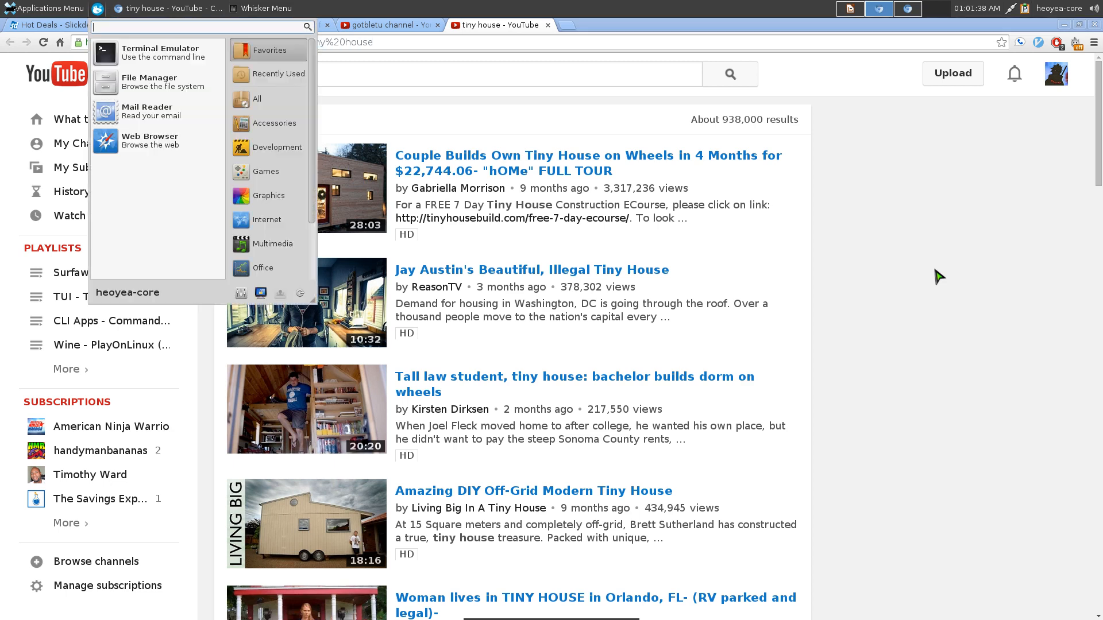
pyautogui.write('!yt min')
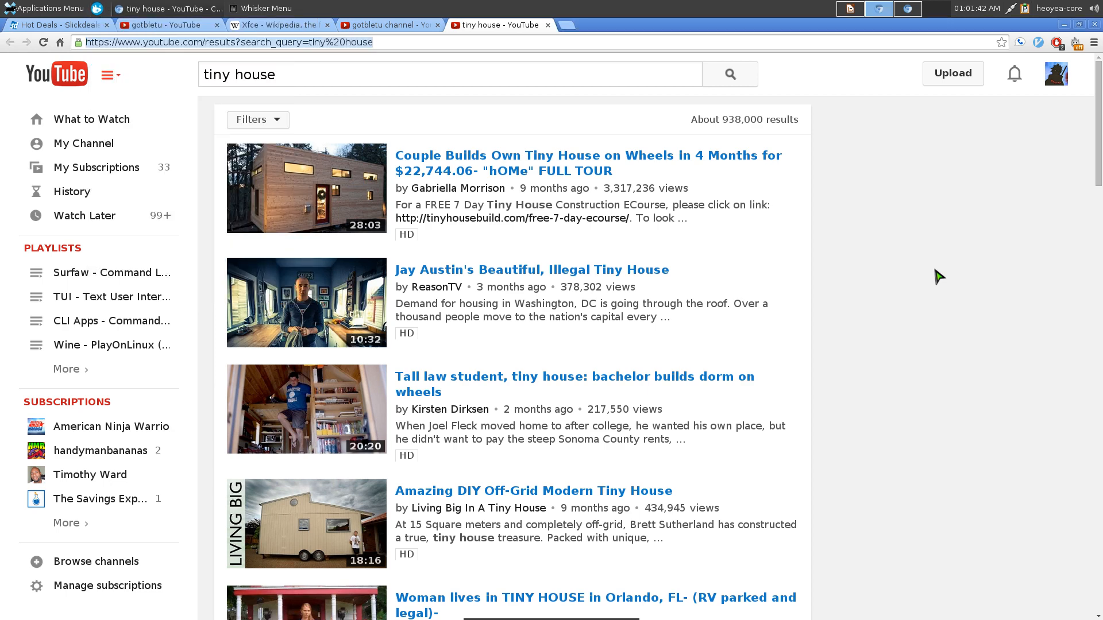
pyautogui.write('minimalism')
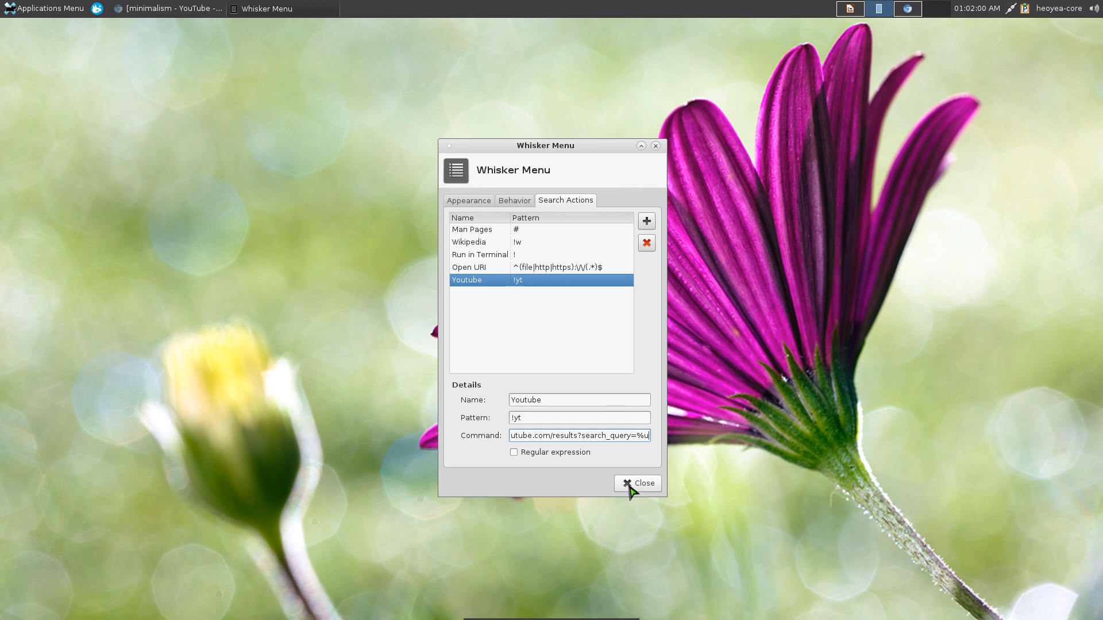
# Close the Whisker Menu properties and find Keyboard settings by searching 'keyb'.
pyautogui.click(637, 483)
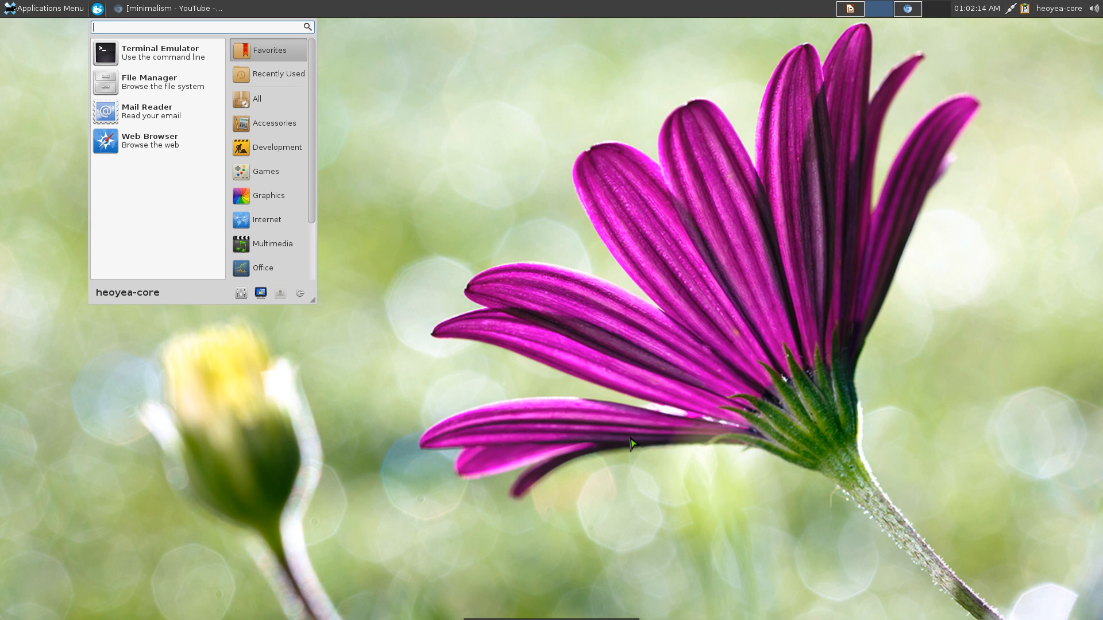
pyautogui.moveTo(630, 414)
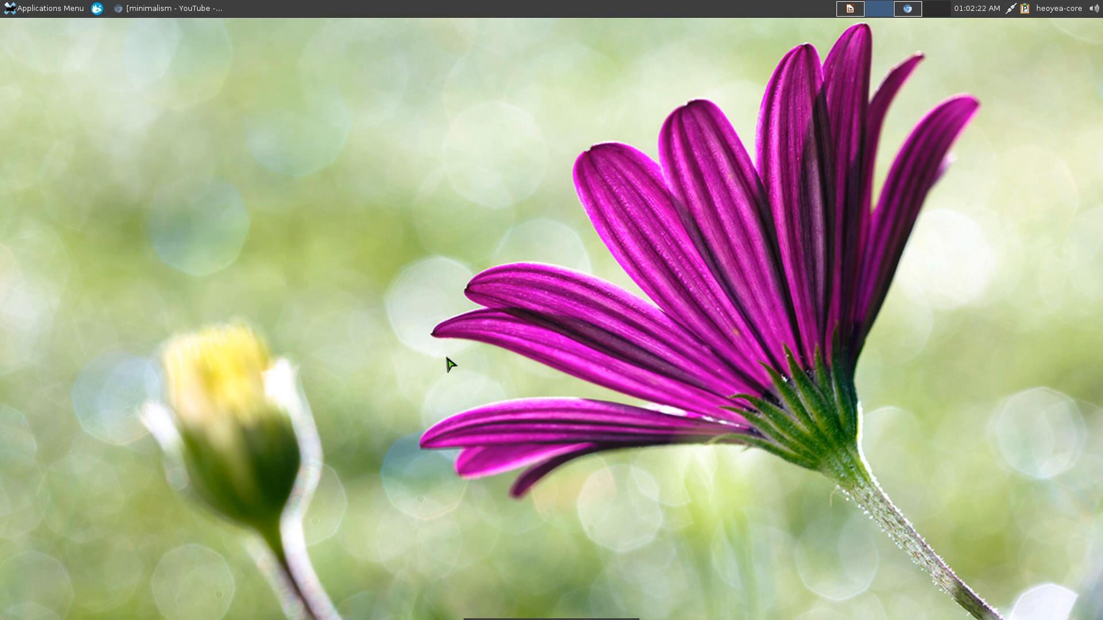
pyautogui.click(44, 7)
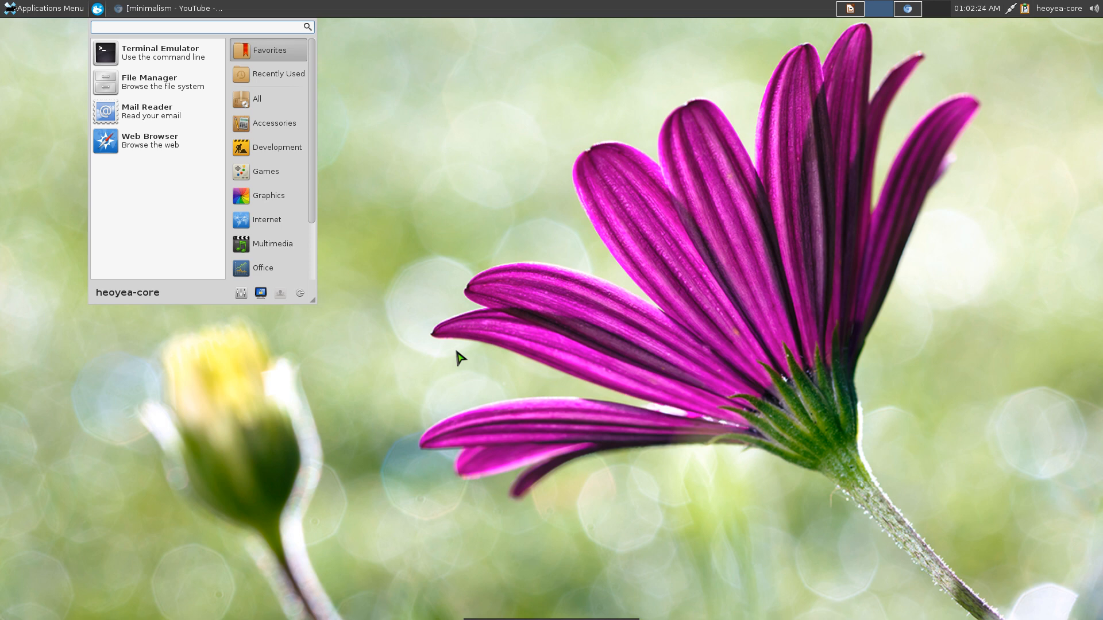
pyautogui.write('keyb')
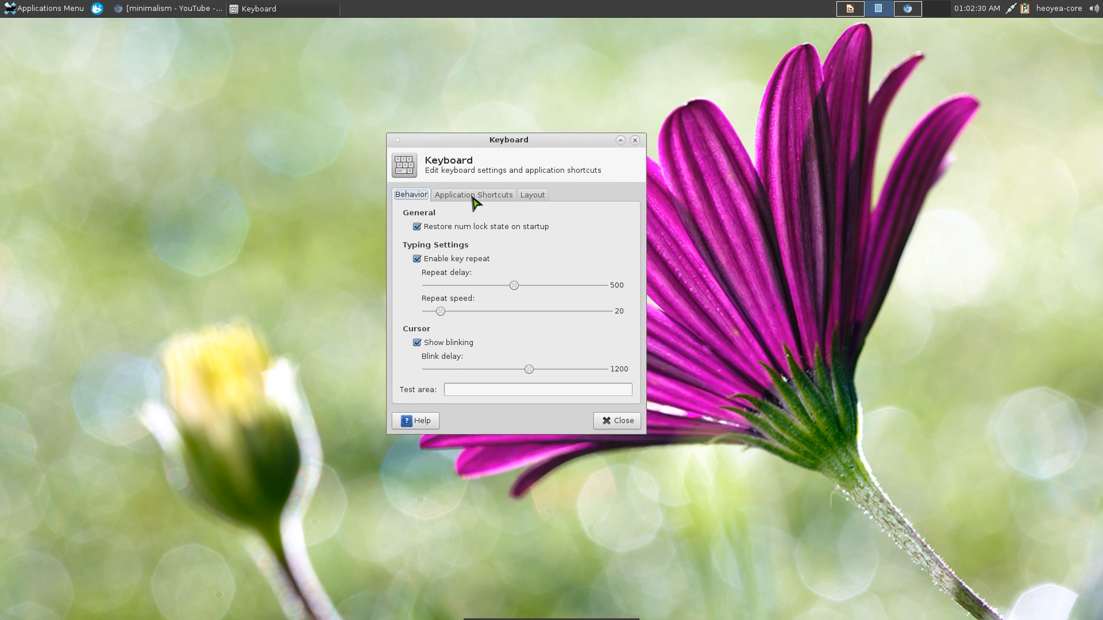
# Open the Super_L xfce4-popup-whiskermenu application shortcut, copy its command and test it in a terminal.
pyautogui.click(472, 194)
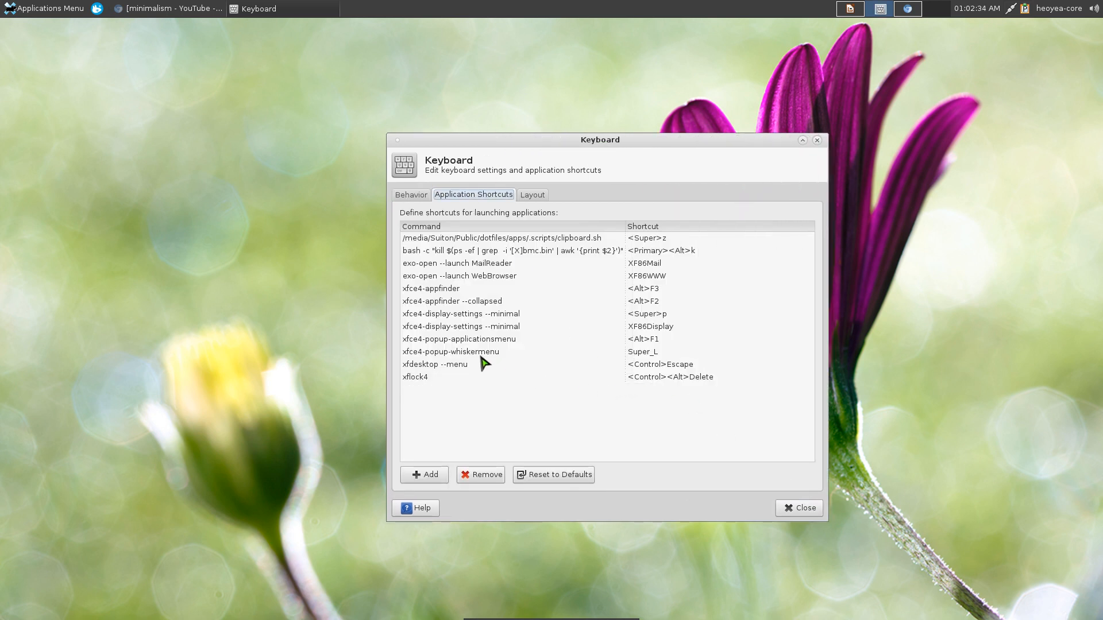
pyautogui.doubleClick(451, 351)
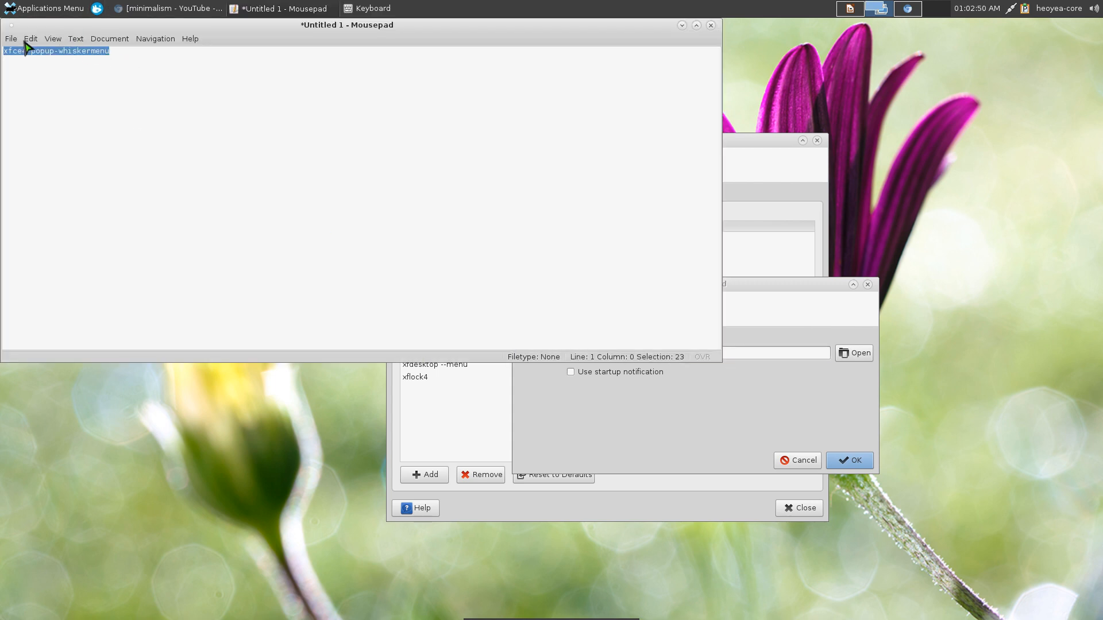
pyautogui.click(30, 38)
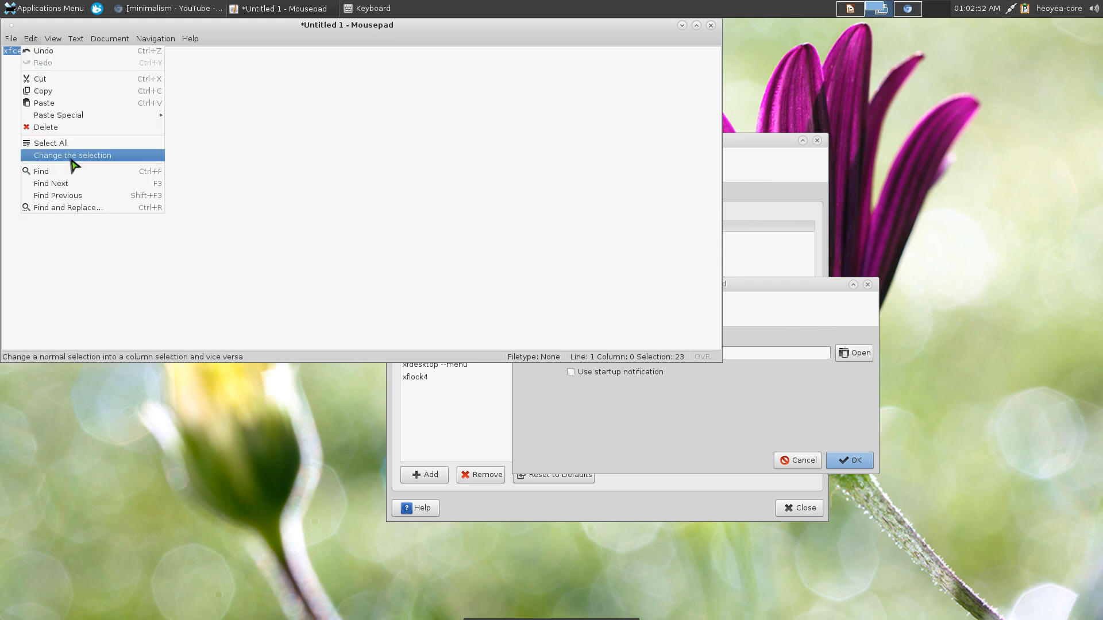
pyautogui.click(52, 38)
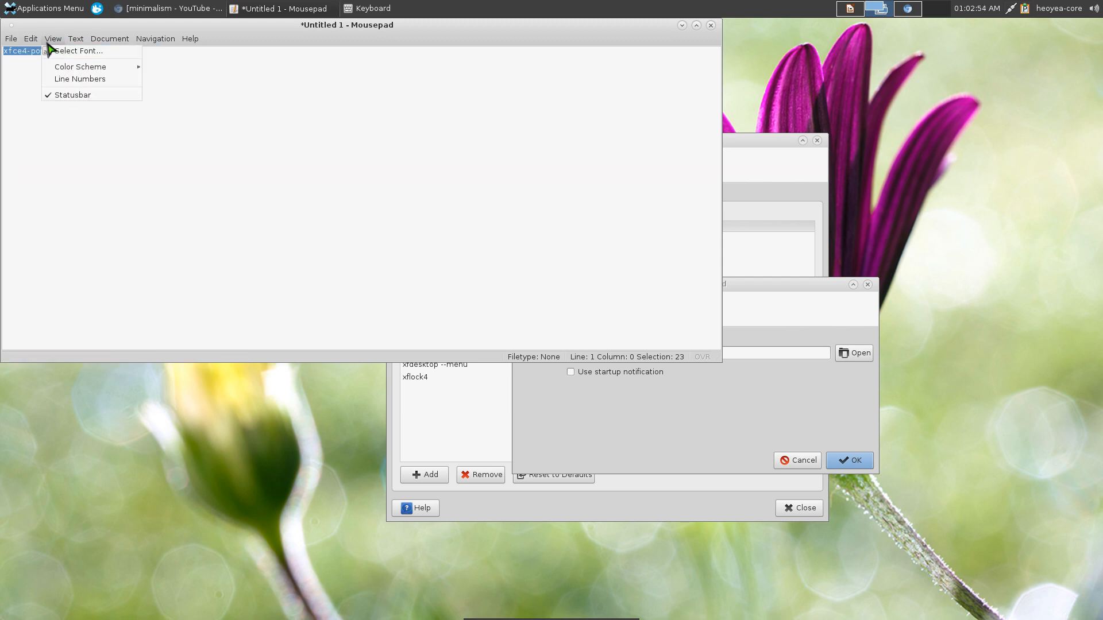
pyautogui.click(10, 38)
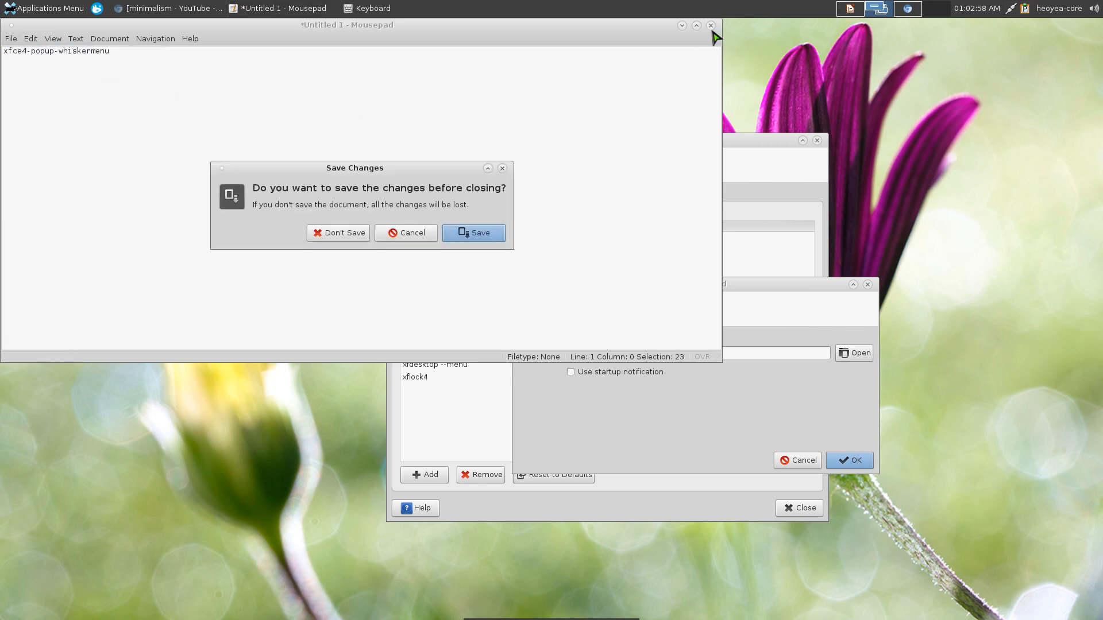
pyautogui.click(405, 233)
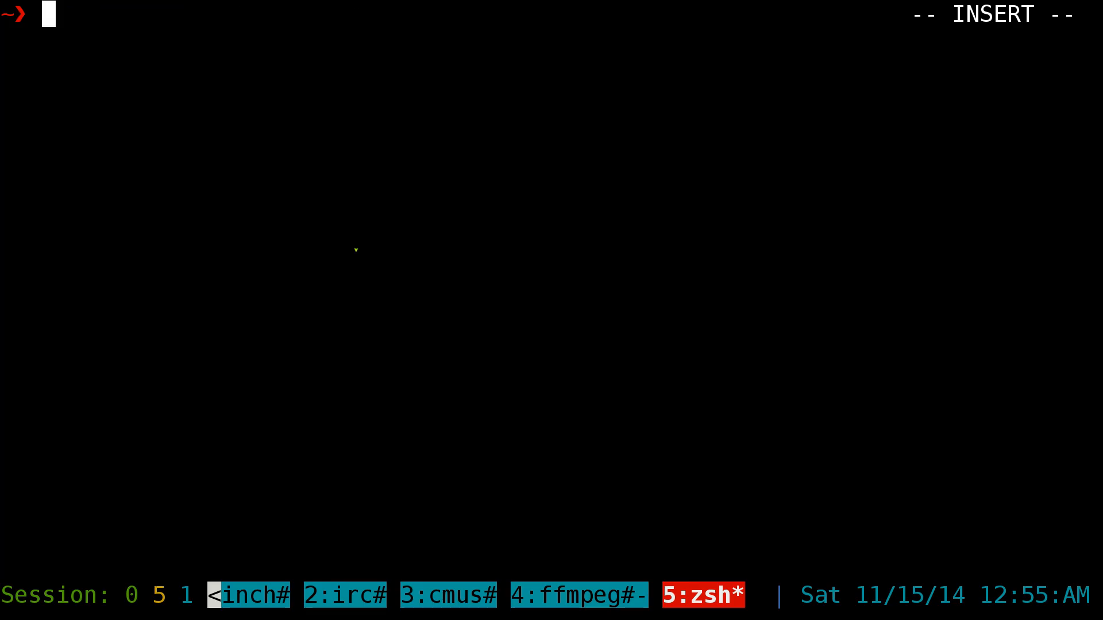
pyautogui.write('xfce4-popup-whiskermenu')
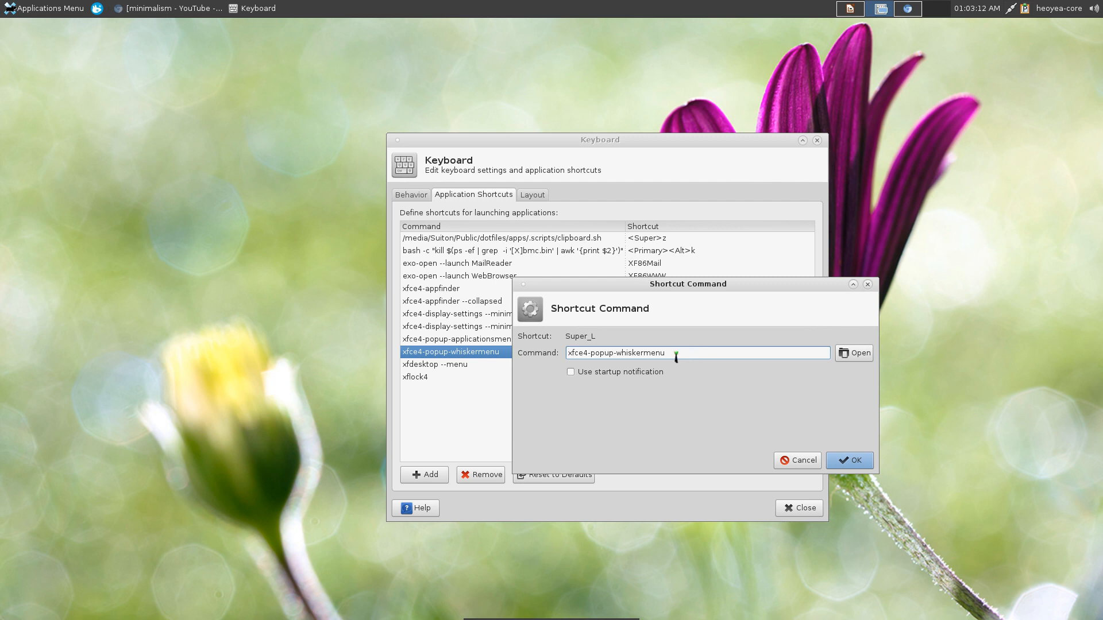
# Remove and re-add the xfce4-popup-whiskermenu shortcut bound to Super_L, then close Keyboard settings.
pyautogui.click(848, 460)
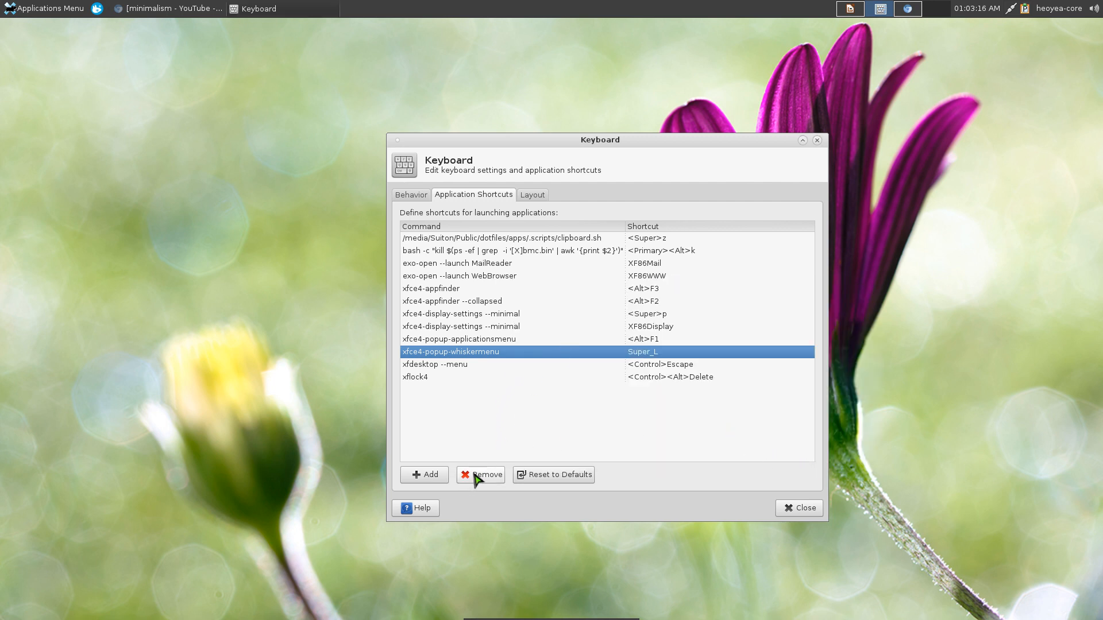
pyautogui.click(485, 474)
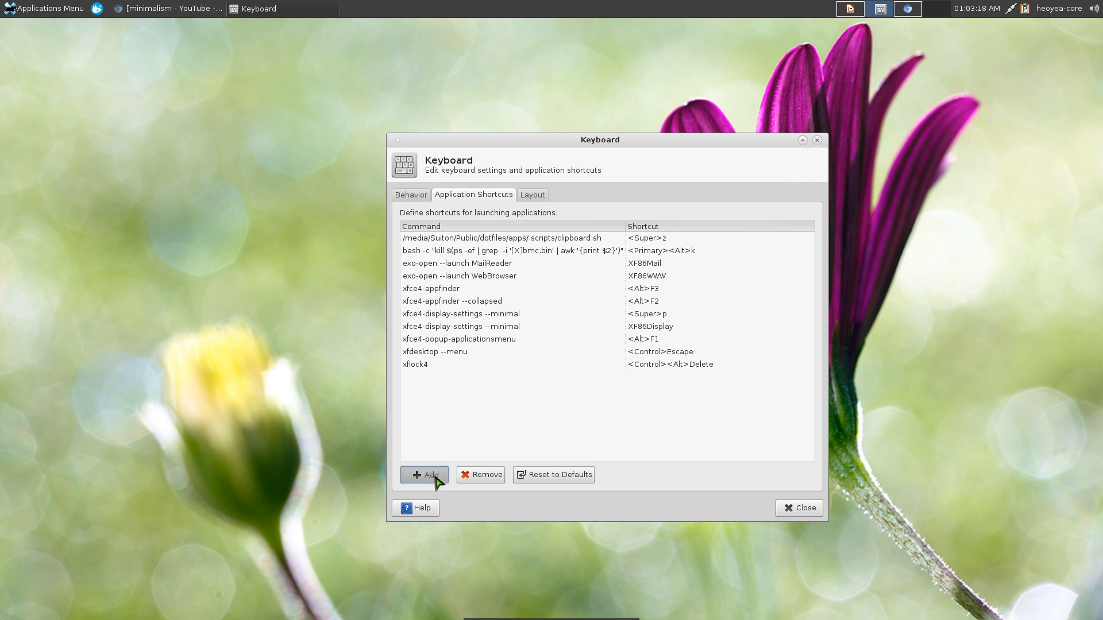
pyautogui.click(423, 474)
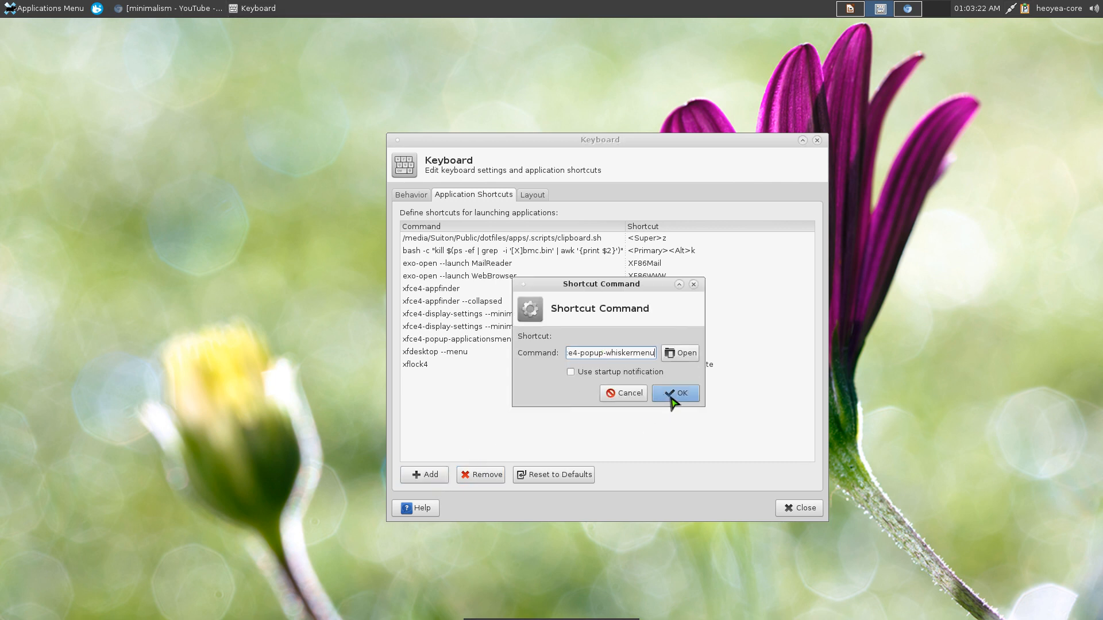
pyautogui.click(676, 392)
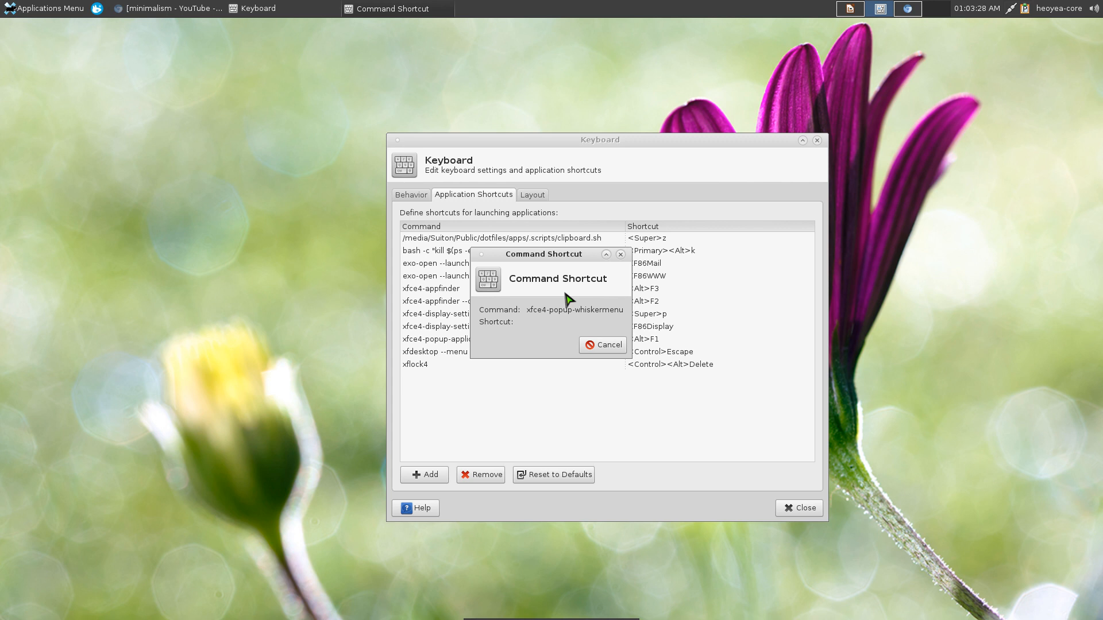
pyautogui.click(602, 344)
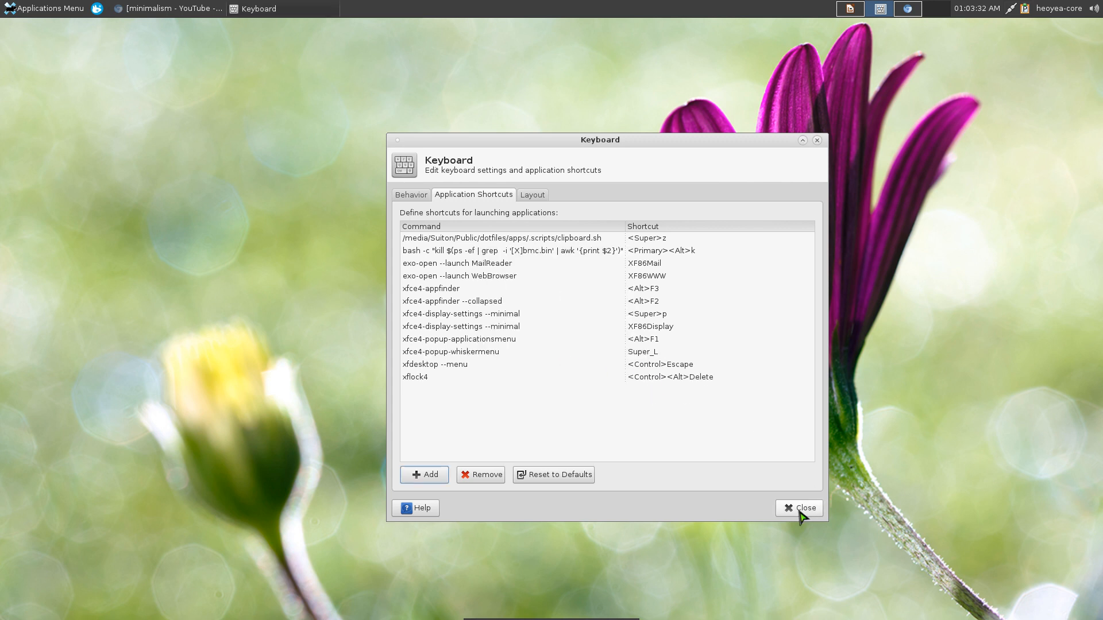
pyautogui.click(799, 508)
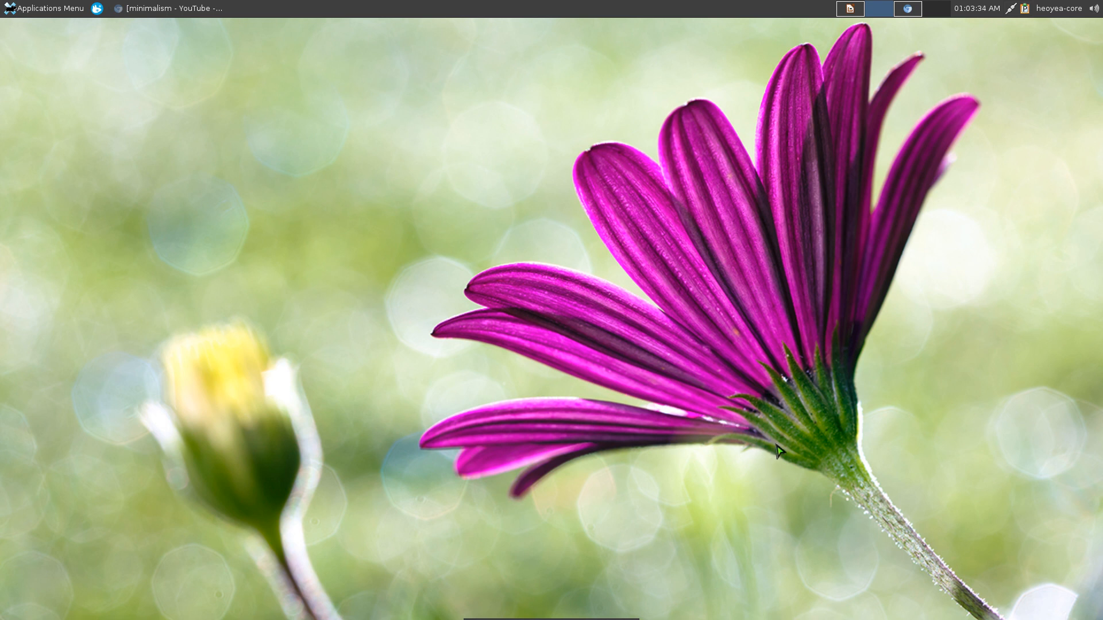
pyautogui.click(46, 7)
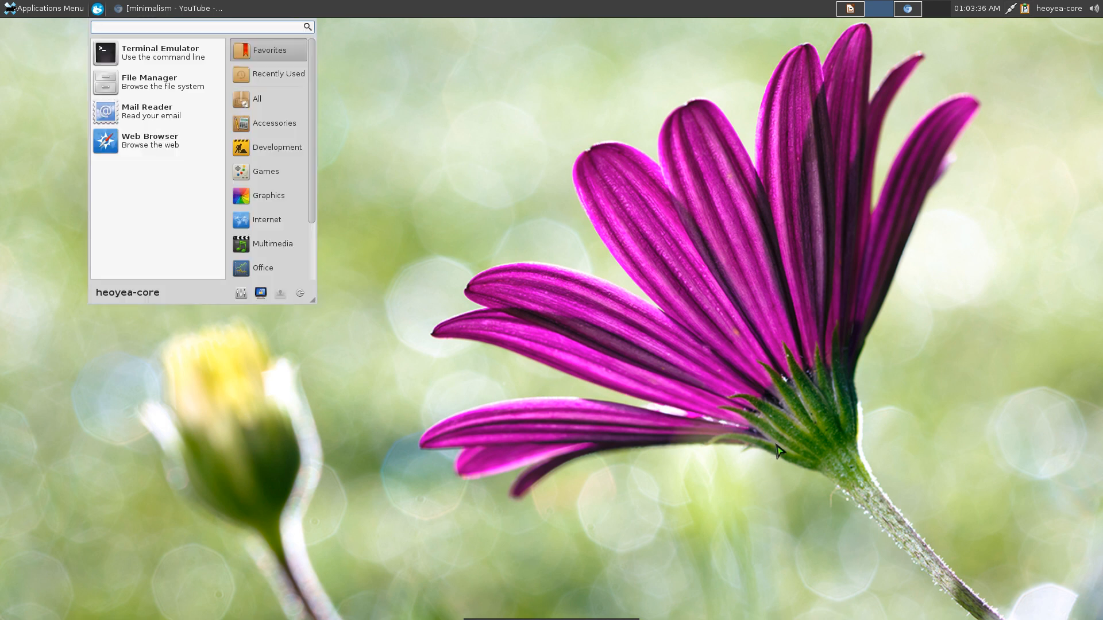
pyautogui.write('libre')
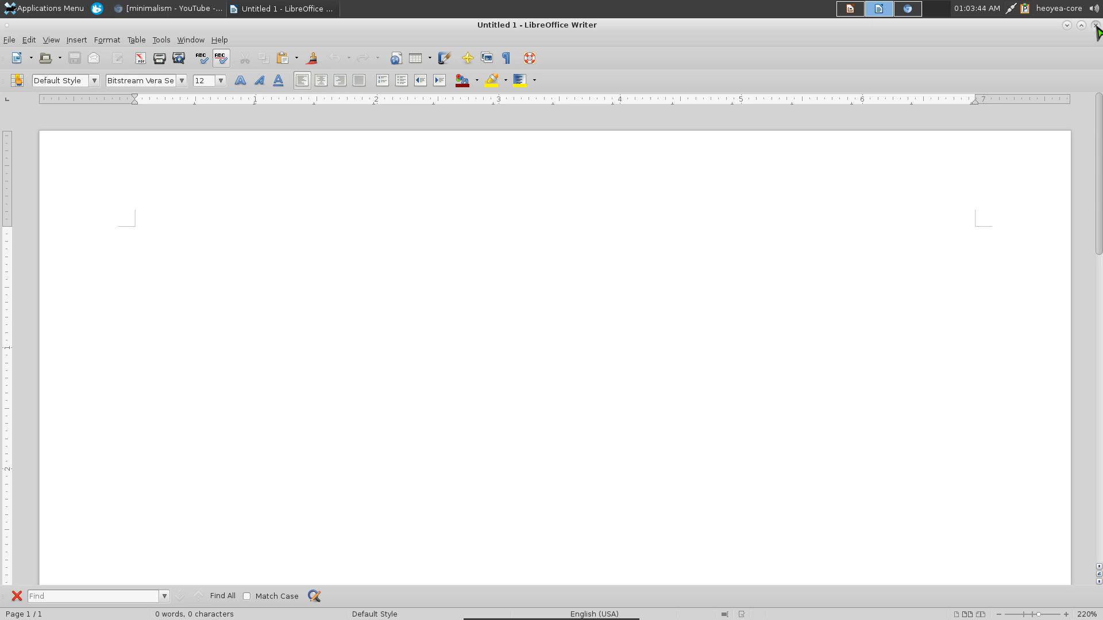
pyautogui.click(135, 236)
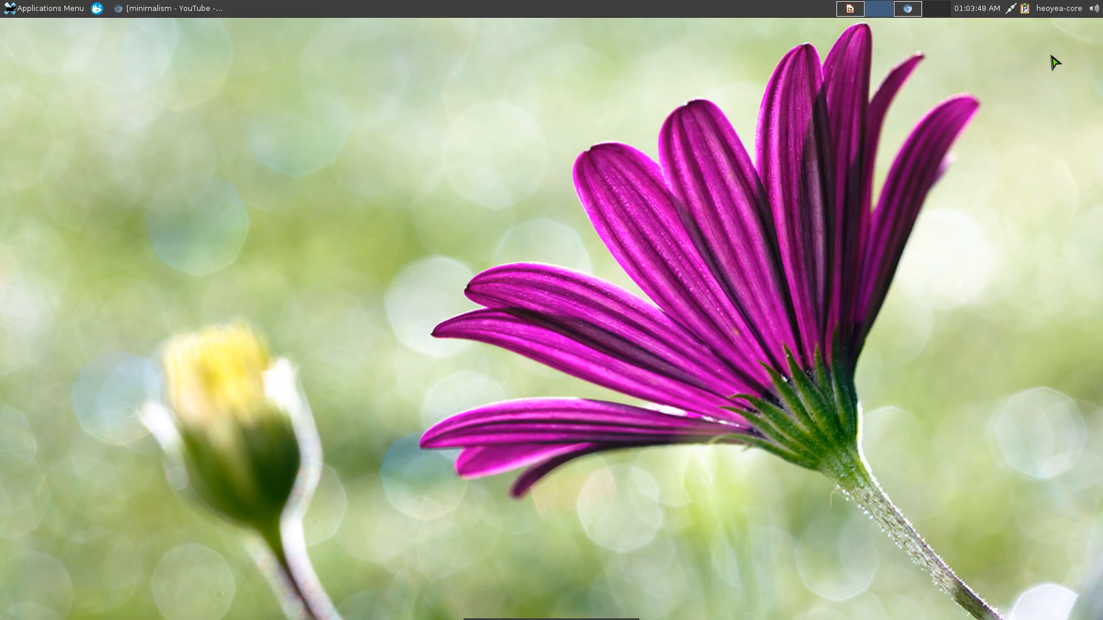
pyautogui.moveTo(806, 216)
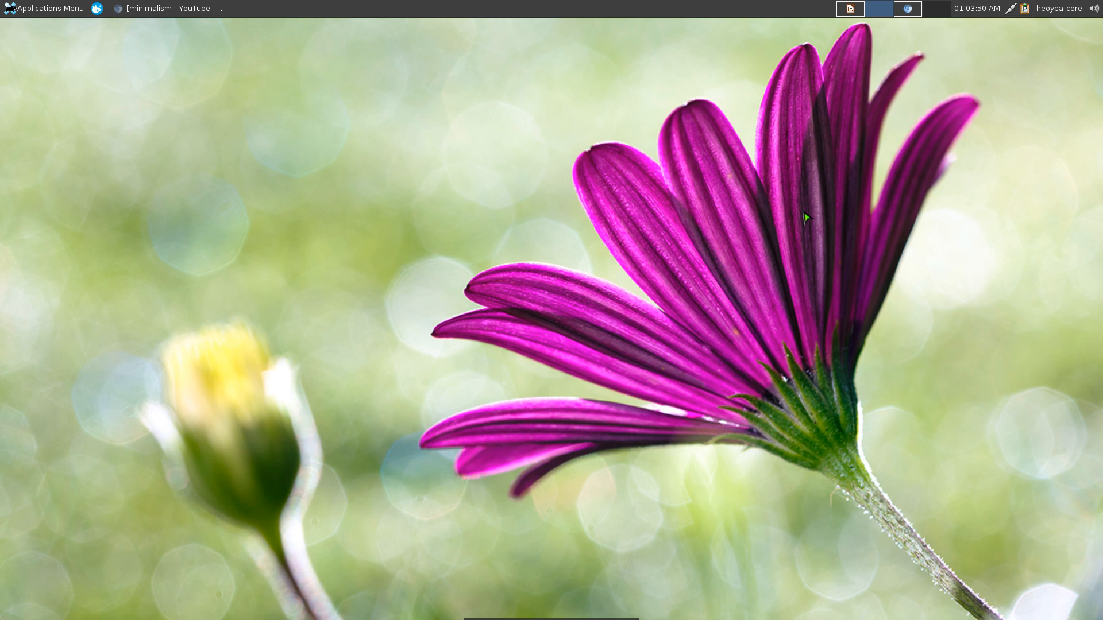
pyautogui.moveTo(482, 242)
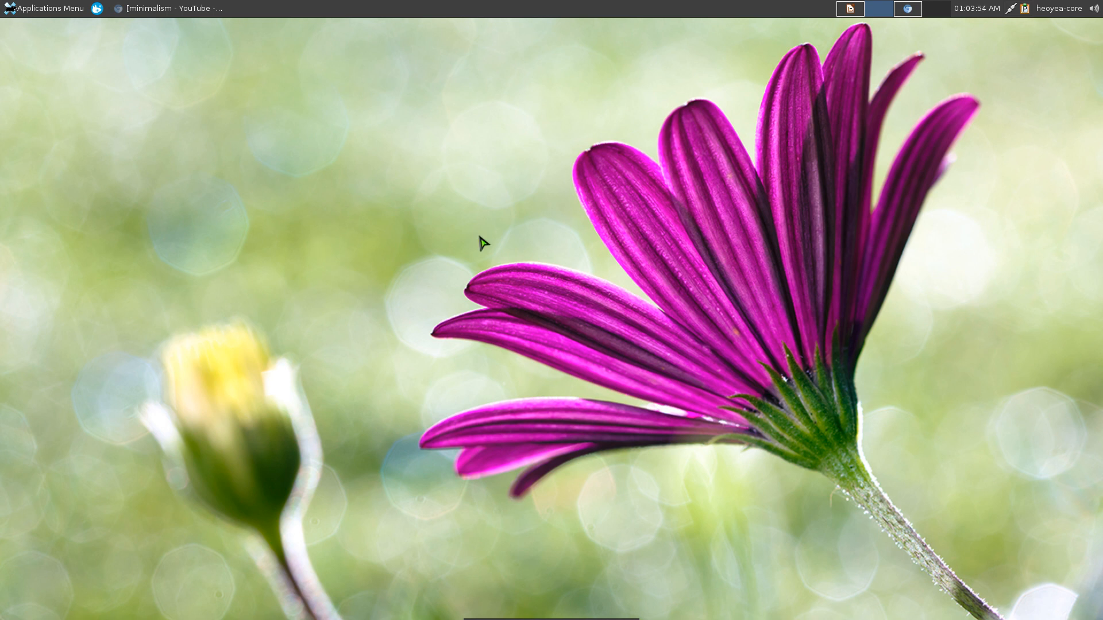